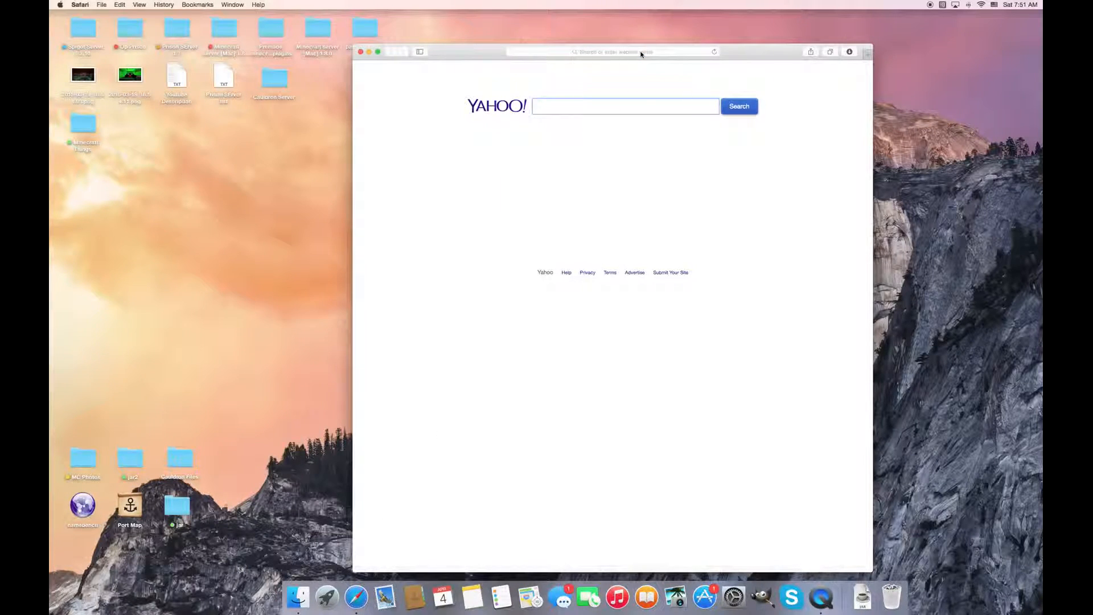
Close the Safari window with the MediaFire tab, leaving the desktop visible
{"action": "left_click", "coordinate": [614, 52]}
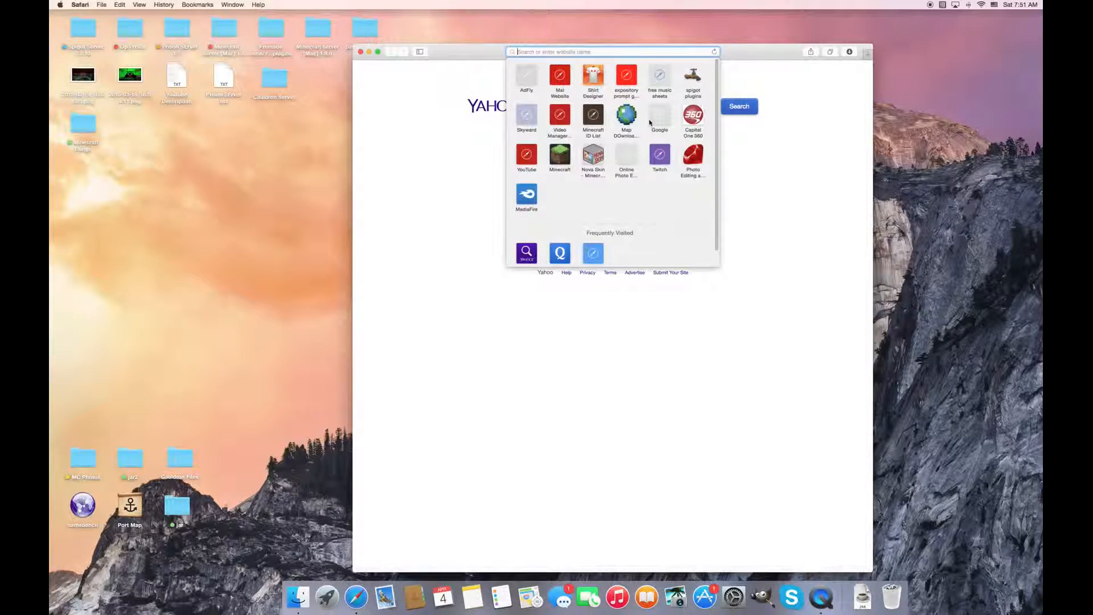
{"action": "left_click", "coordinate": [526, 77]}
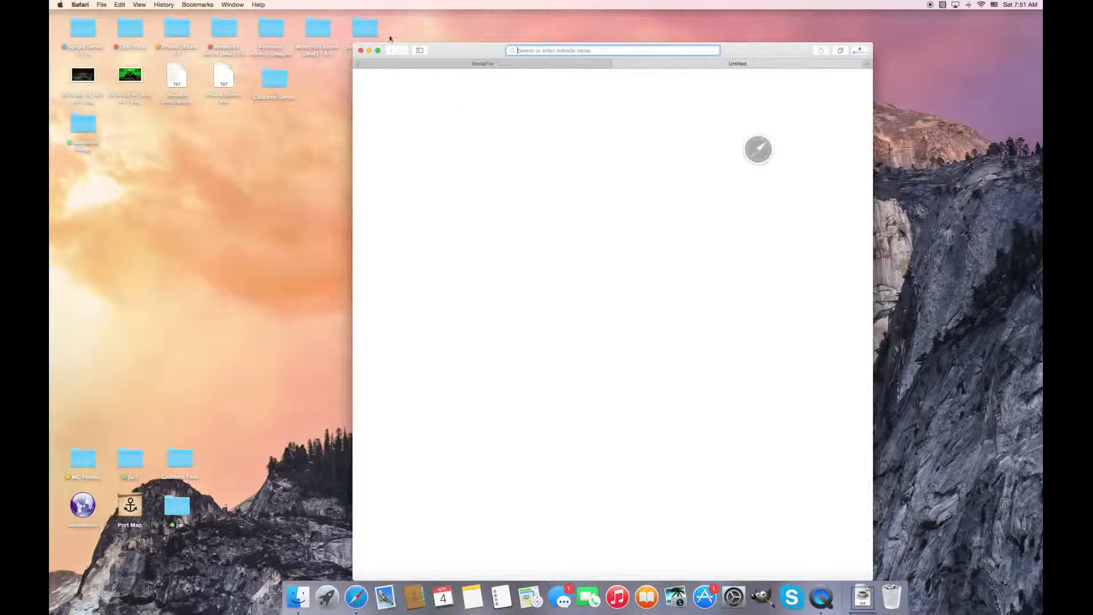
{"action": "left_click", "coordinate": [360, 50]}
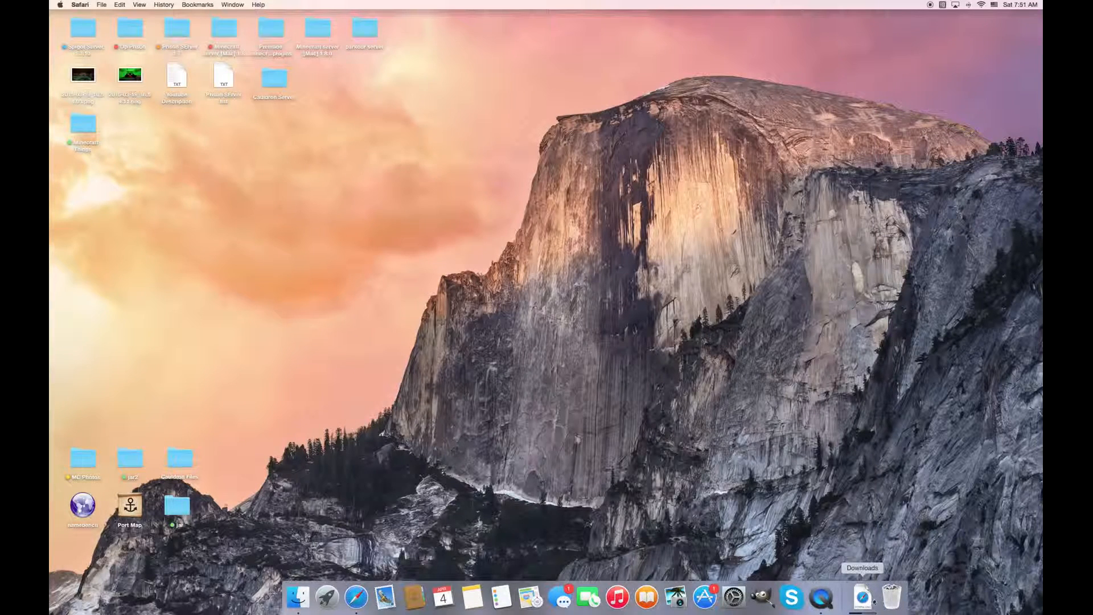
Open the 1.7.2-1.7.4 Bukkit server folder from Downloads, deselect files, and search for TextEdit
{"action": "left_click", "coordinate": [863, 596]}
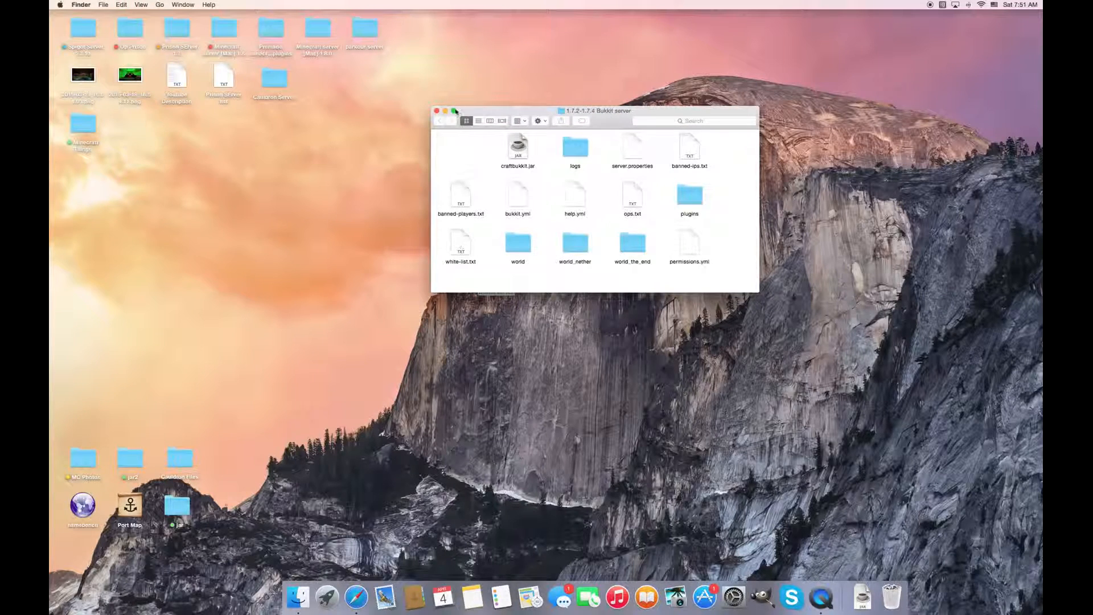
{"action": "mouse_move", "coordinate": [558, 178]}
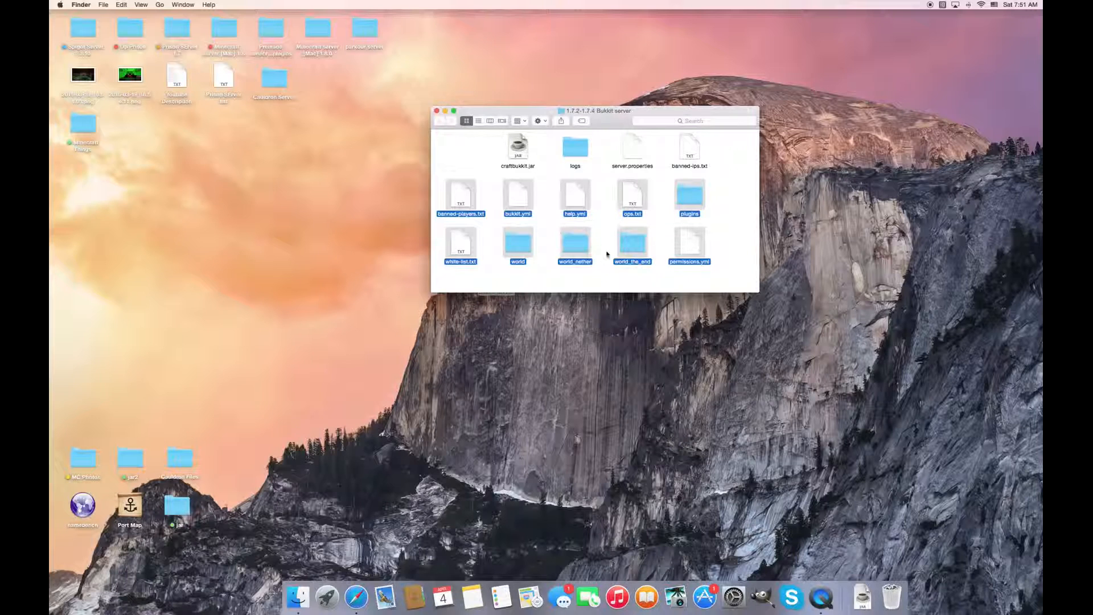
{"action": "left_click", "coordinate": [477, 152]}
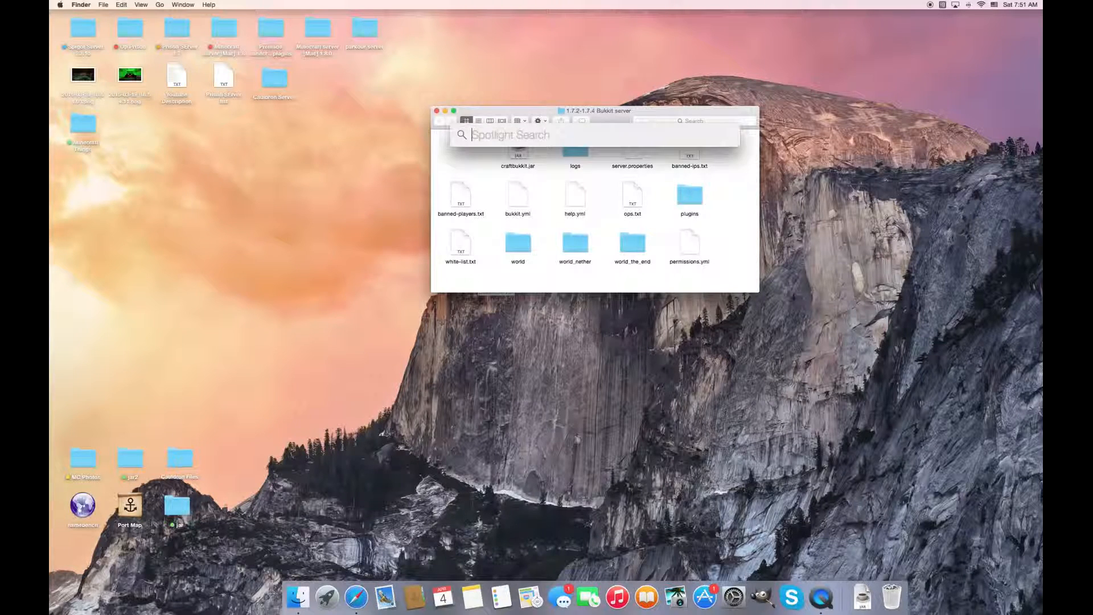
{"action": "type", "text": "textEdit"}
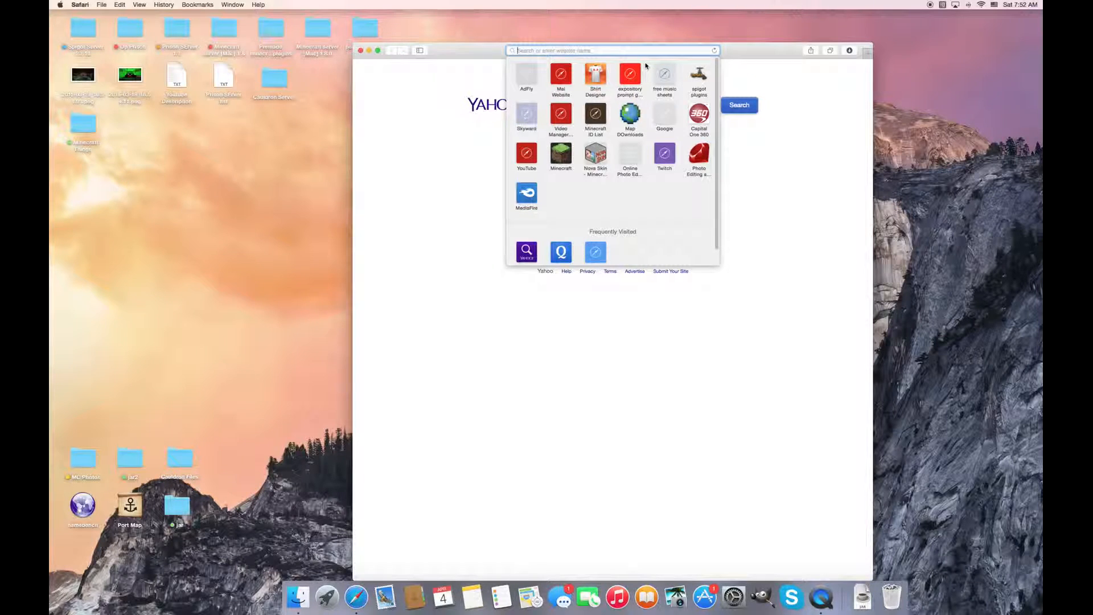
Load the wiki's 'Setting up a server' page and add it to Favorites as 'bukkitWikki'
{"action": "type", "text": "settin"}
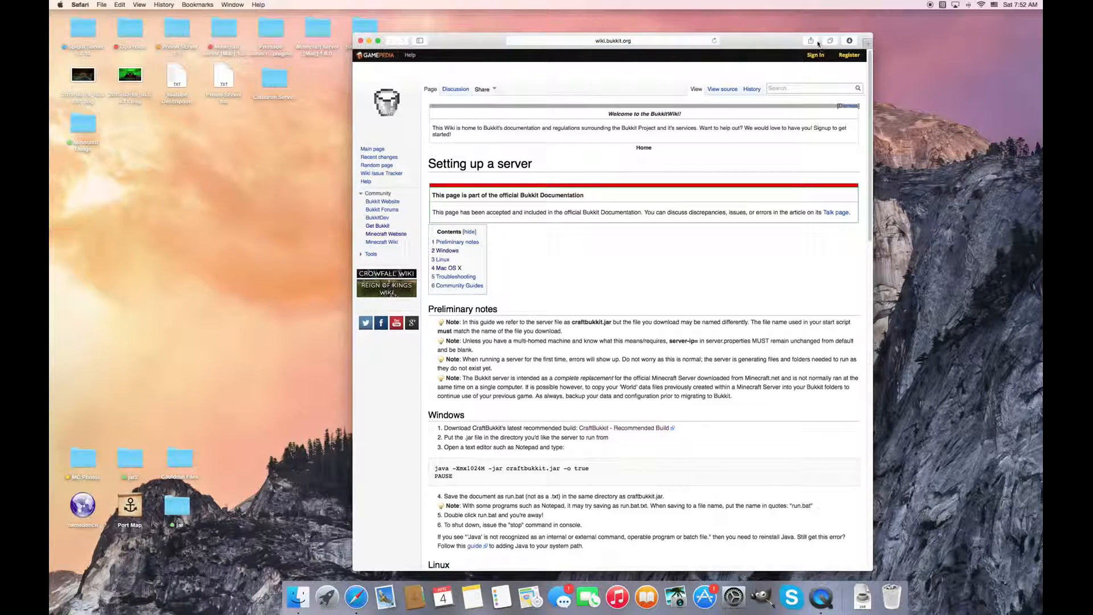
{"action": "left_click", "coordinate": [811, 40]}
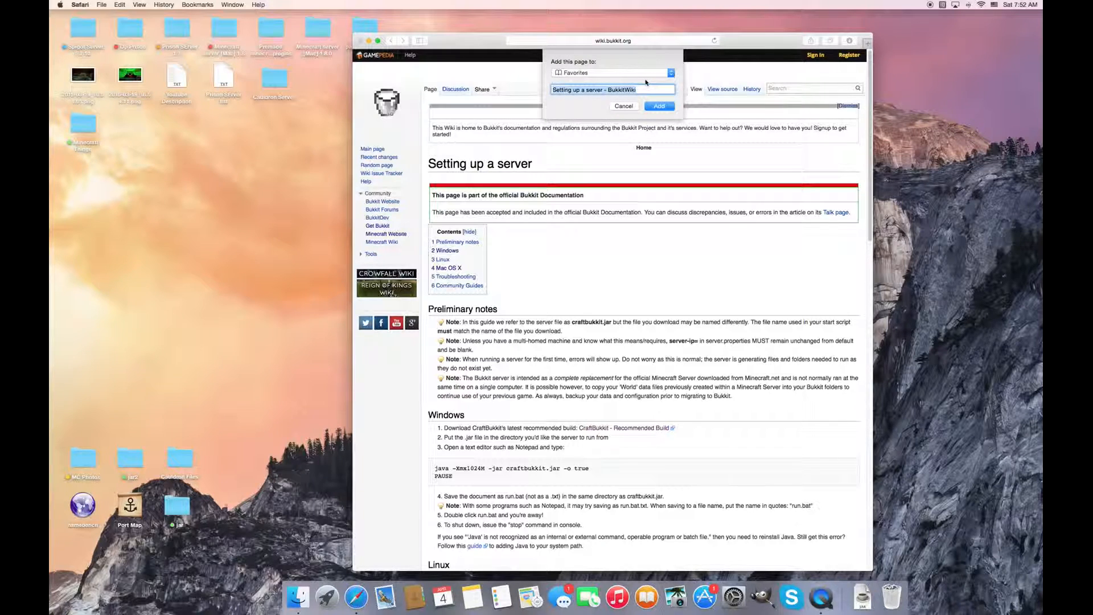
{"action": "type", "text": "bu"}
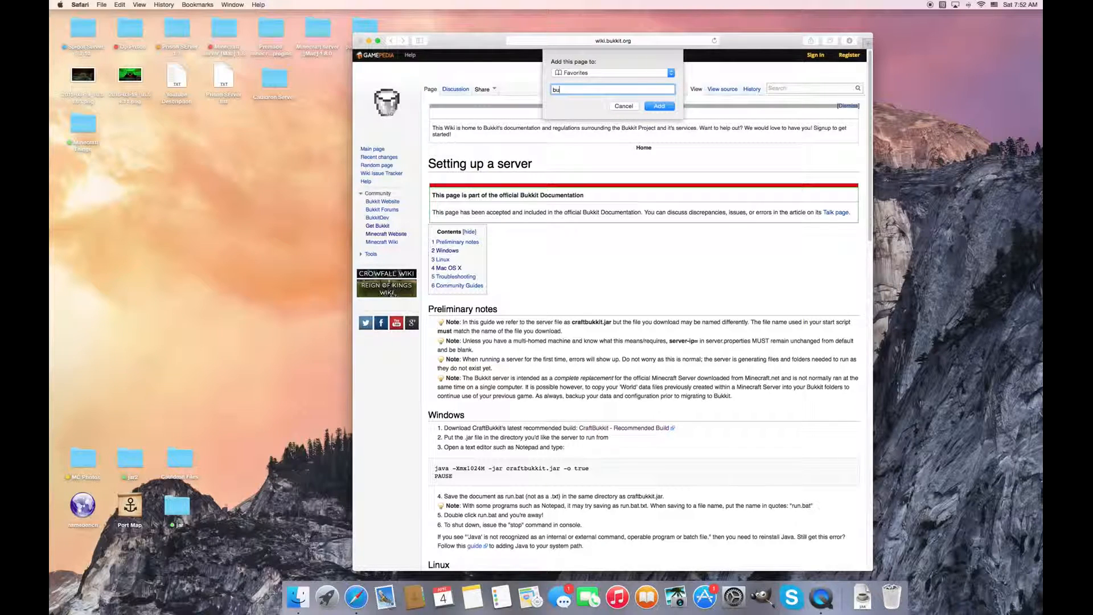
{"action": "type", "text": "kkit"}
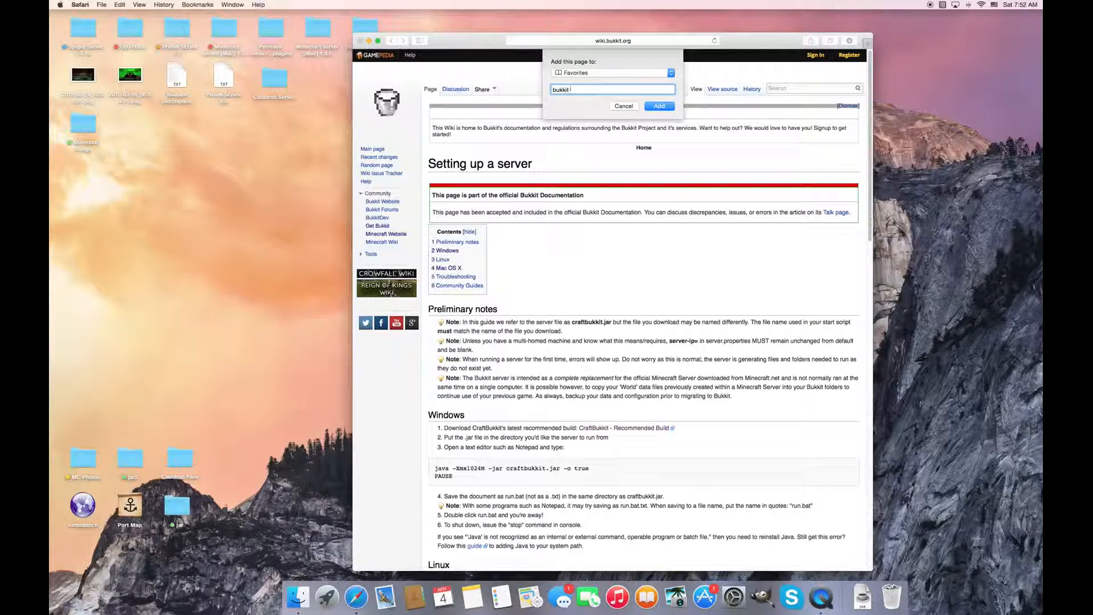
{"action": "type", "text": "Wikki"}
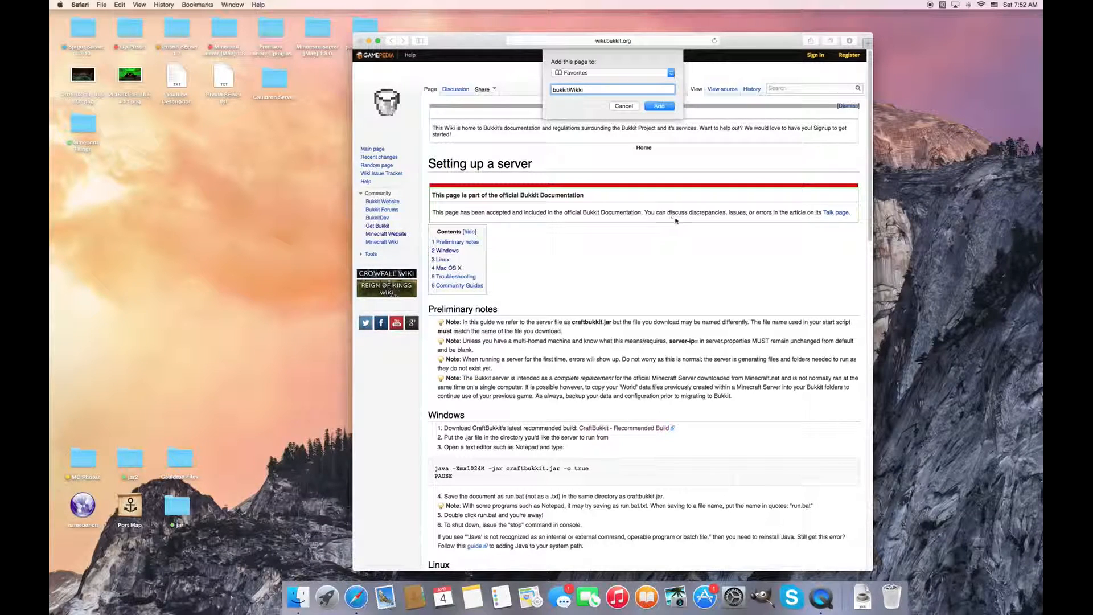
{"action": "left_click", "coordinate": [658, 106]}
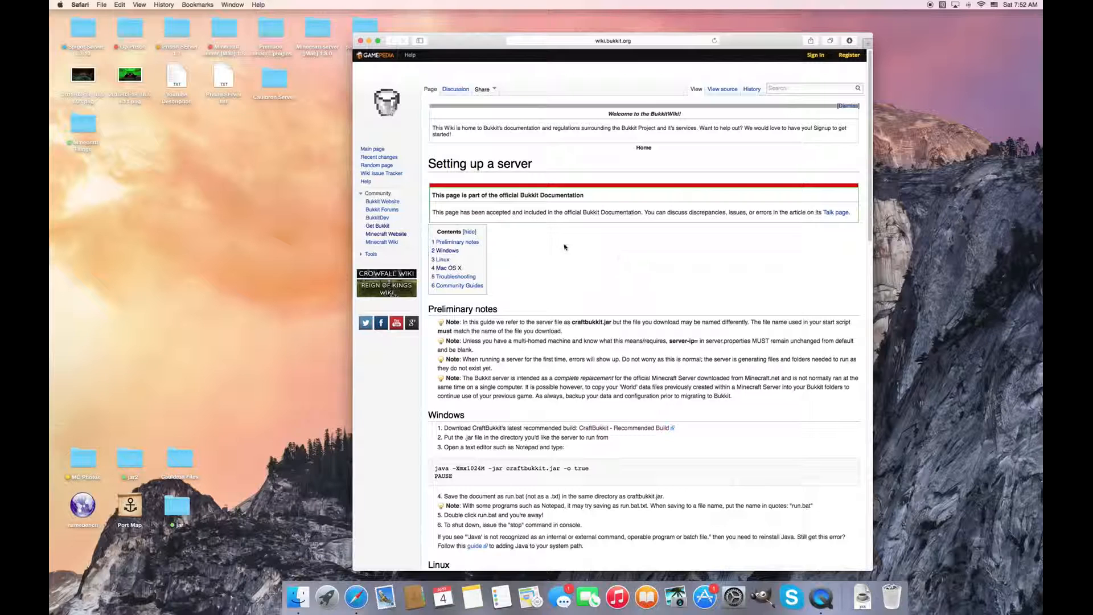
Scroll the wiki page down through the Windows, Linux and Mac OS X startup script sections
{"action": "scroll", "scroll_direction": "down", "scroll_amount": 3}
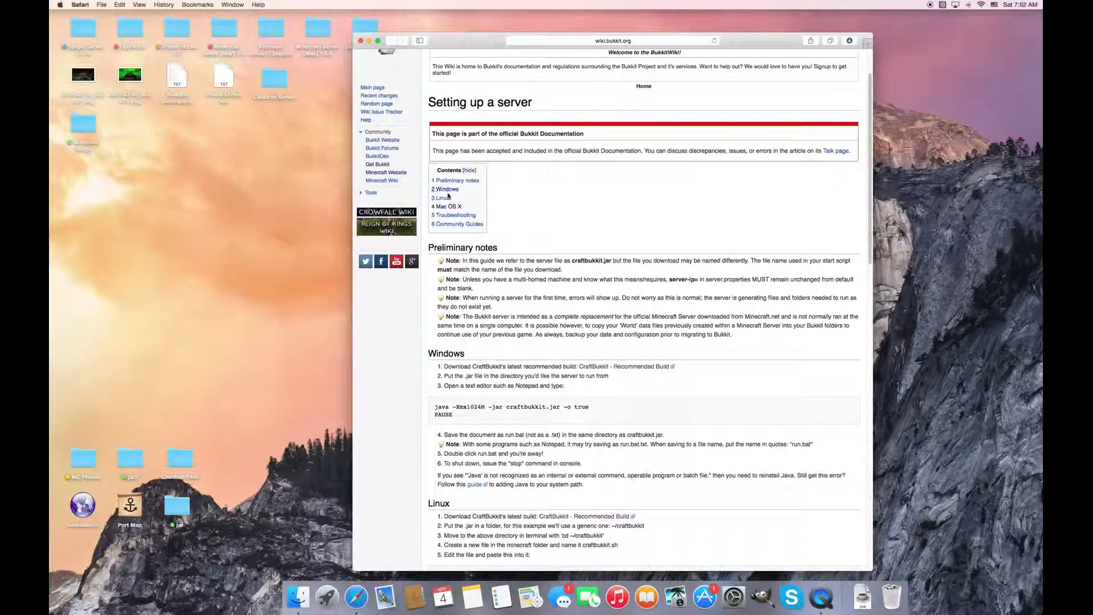
{"action": "scroll", "scroll_direction": "down", "scroll_amount": 3}
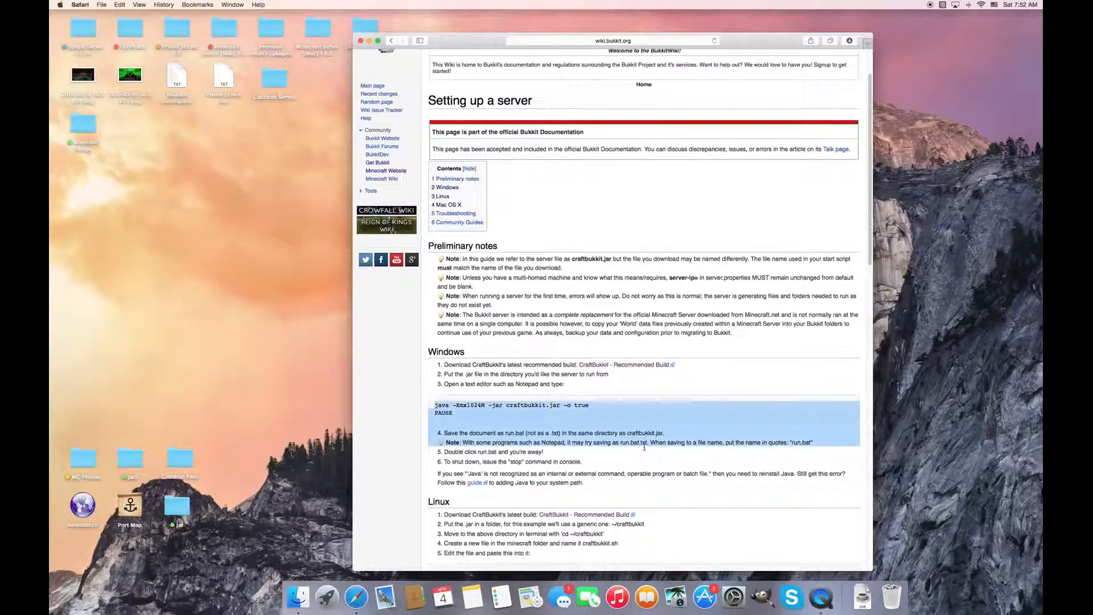
{"action": "scroll", "scroll_direction": "down", "scroll_amount": 3}
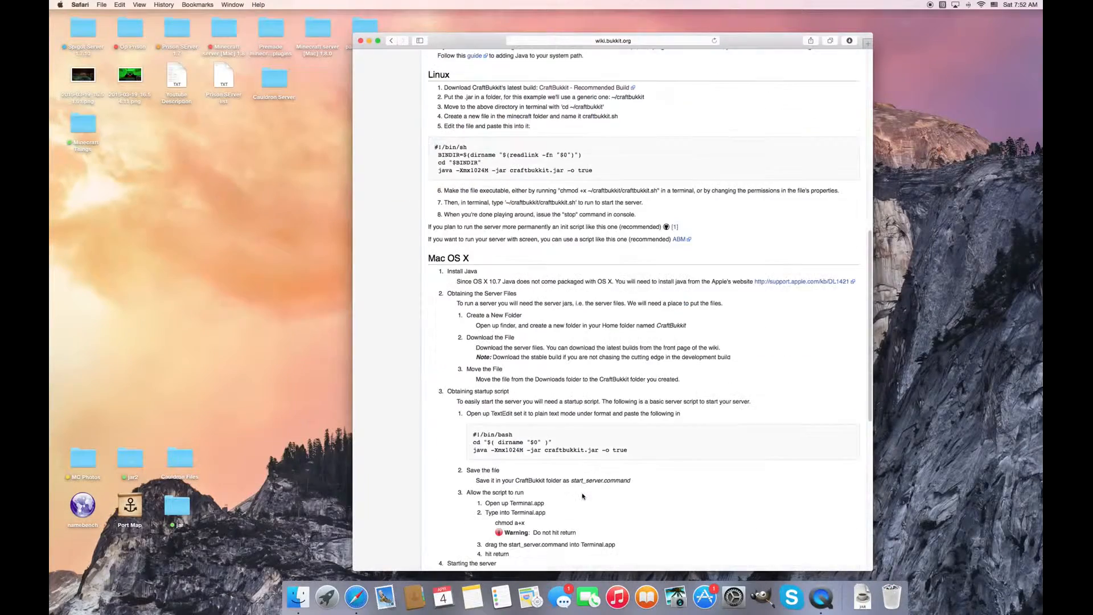
{"action": "scroll", "scroll_direction": "down", "scroll_amount": 3}
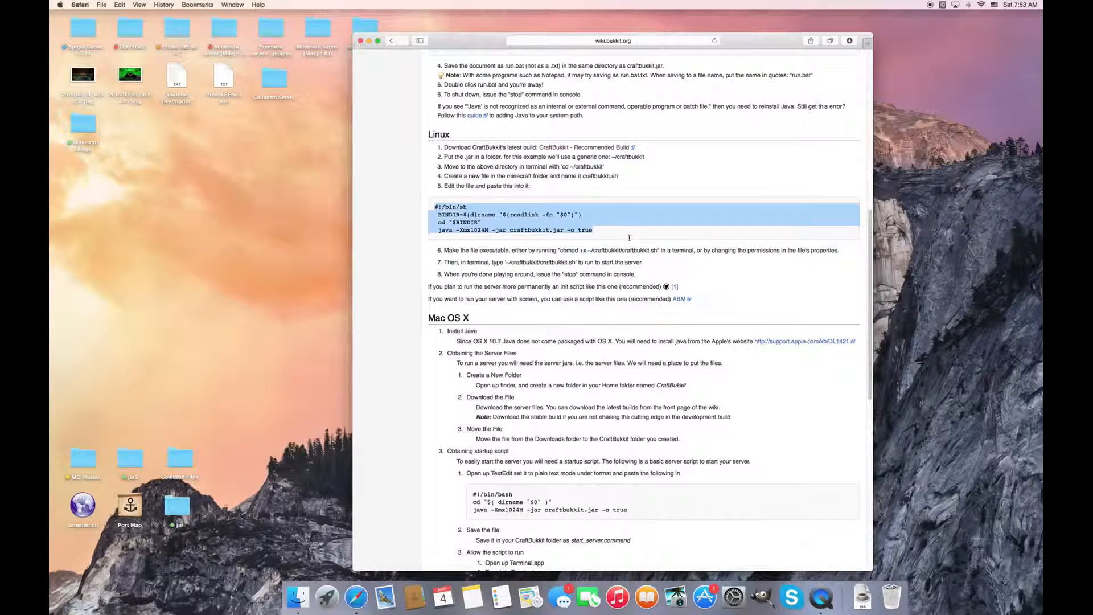
{"action": "mouse_move", "coordinate": [385, 597]}
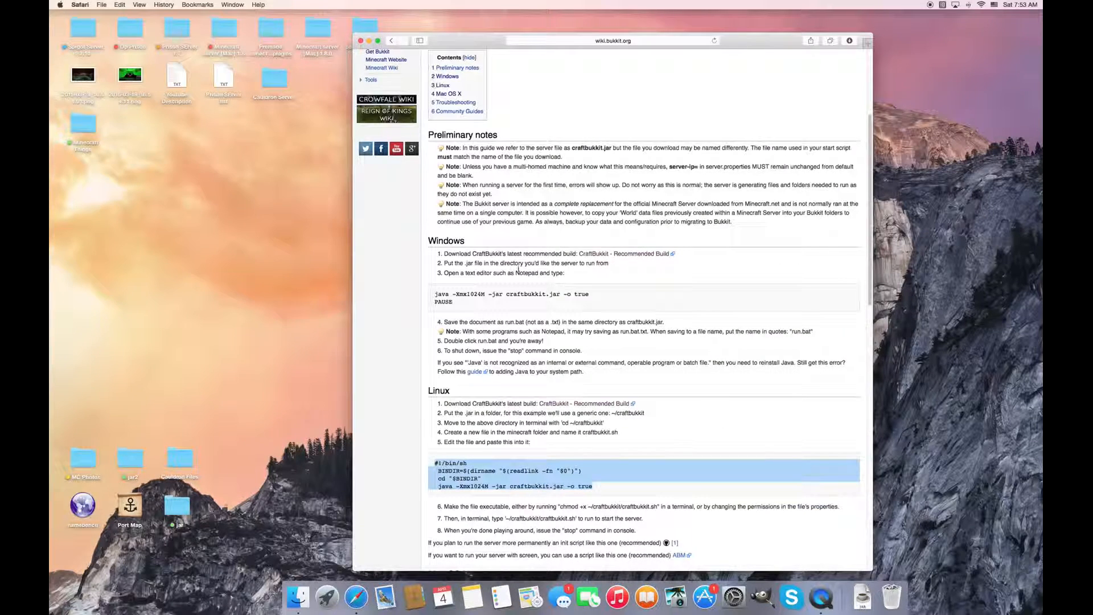
{"action": "scroll", "scroll_direction": "down", "scroll_amount": 3}
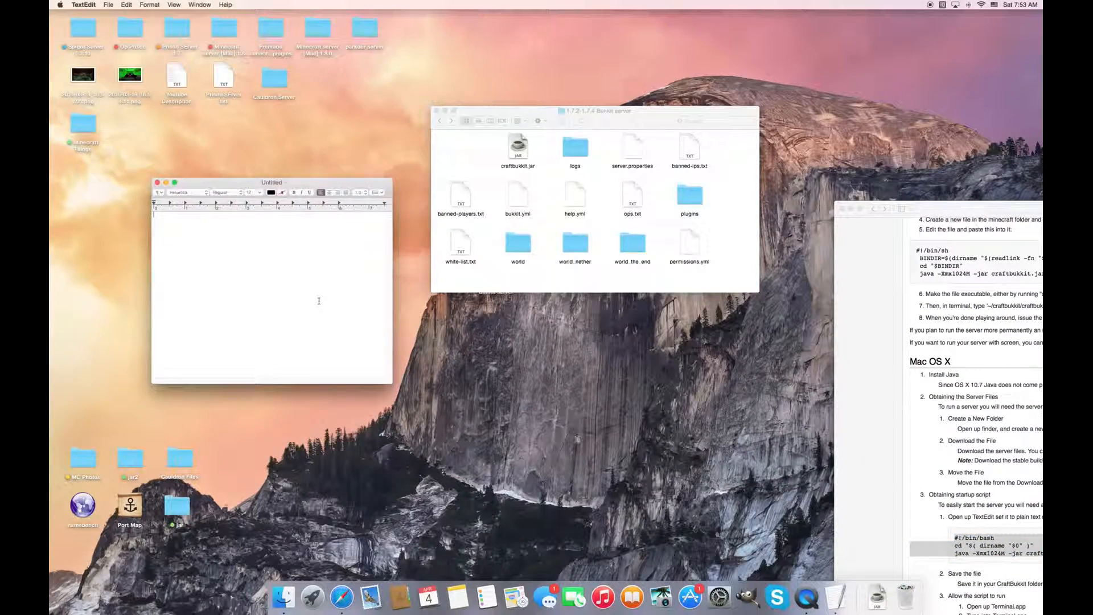
{"action": "mouse_move", "coordinate": [184, 192]}
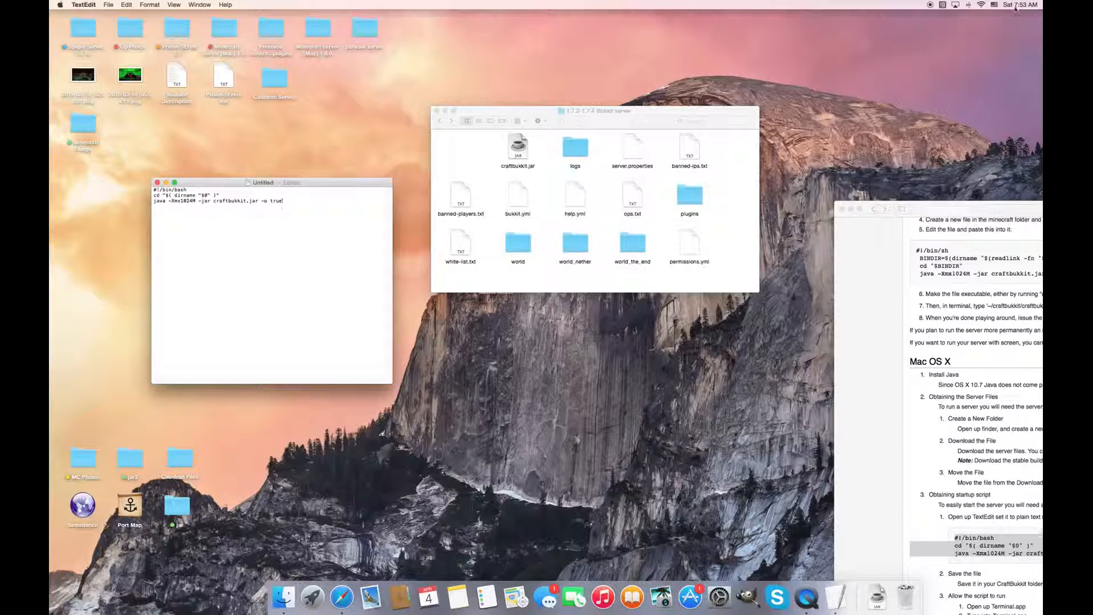
Scroll the wiki and select craftbukkit.jar in Finder to confirm its exact name
{"action": "scroll", "scroll_direction": "down", "scroll_amount": 3}
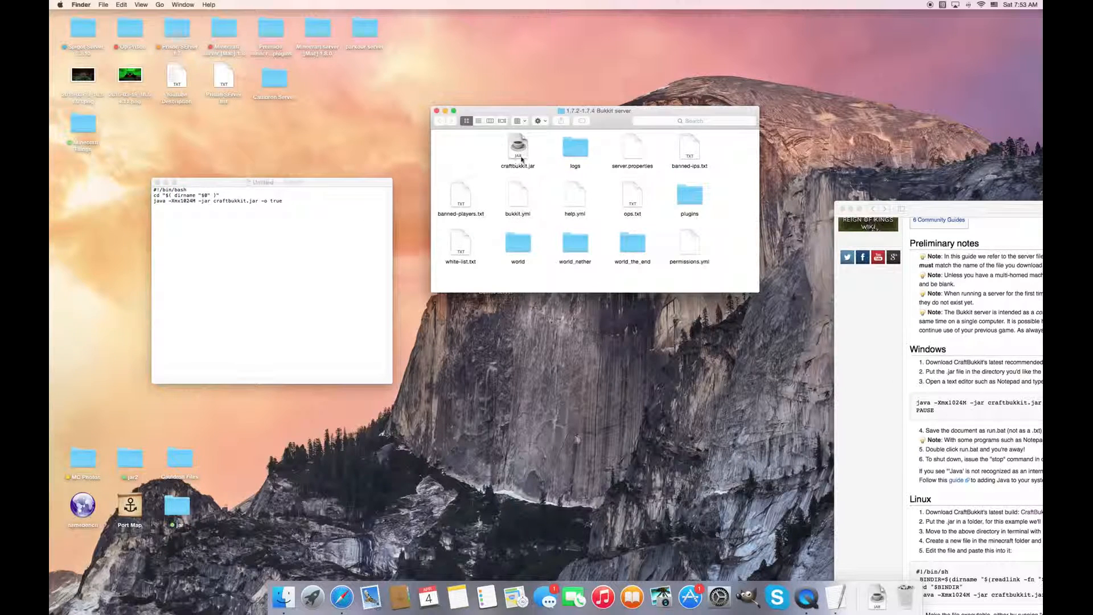
{"action": "left_click", "coordinate": [518, 148]}
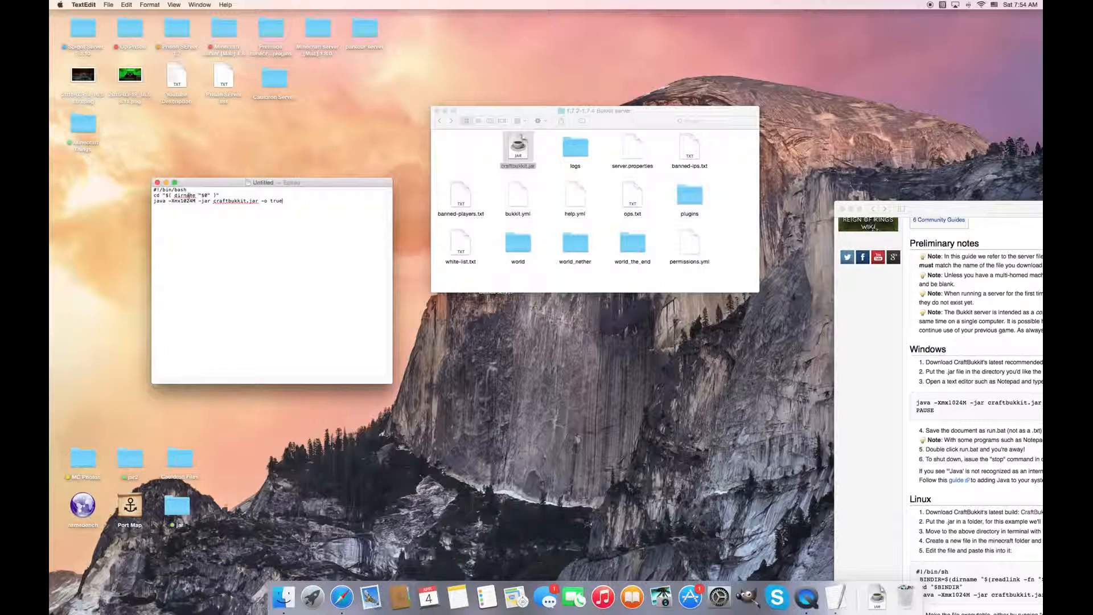
Save the TextEdit script to the Desktop named start.command
{"action": "left_click", "coordinate": [108, 4]}
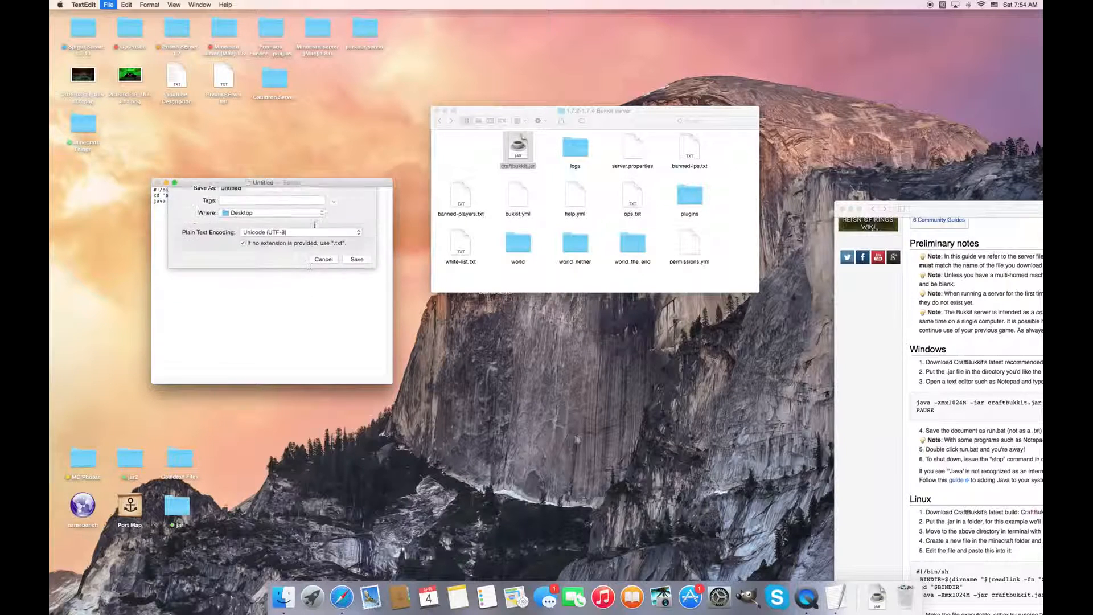
{"action": "type", "text": "start.command"}
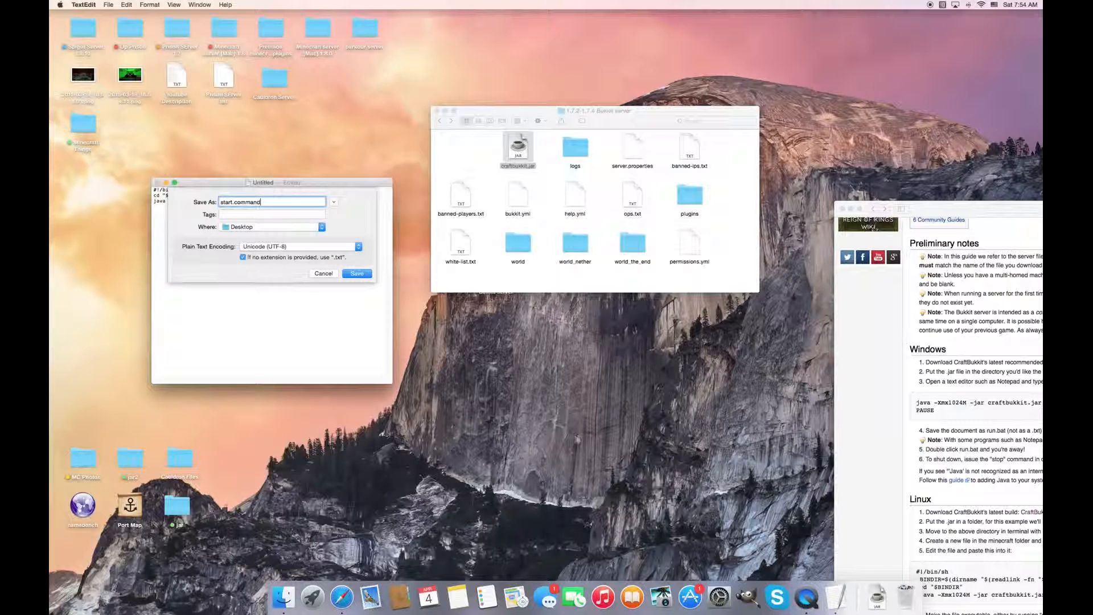
{"action": "left_click", "coordinate": [356, 273]}
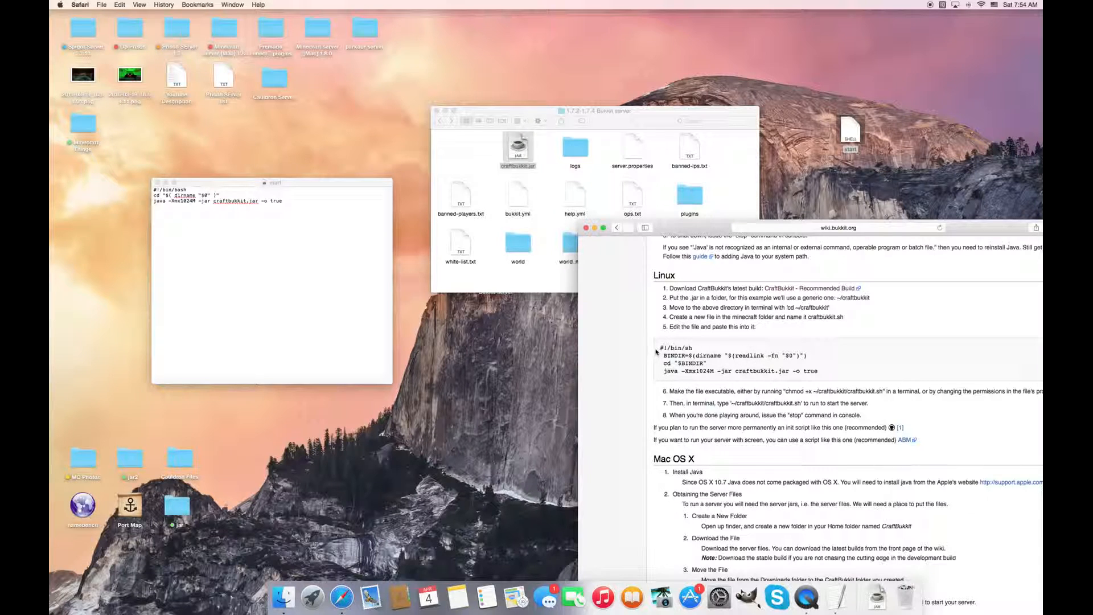
Highlight the wiki's Linux startup script and run instruction, then bring up Spotlight search
{"action": "left_click_drag", "start_coordinate": [659, 348], "coordinate": [819, 370]}
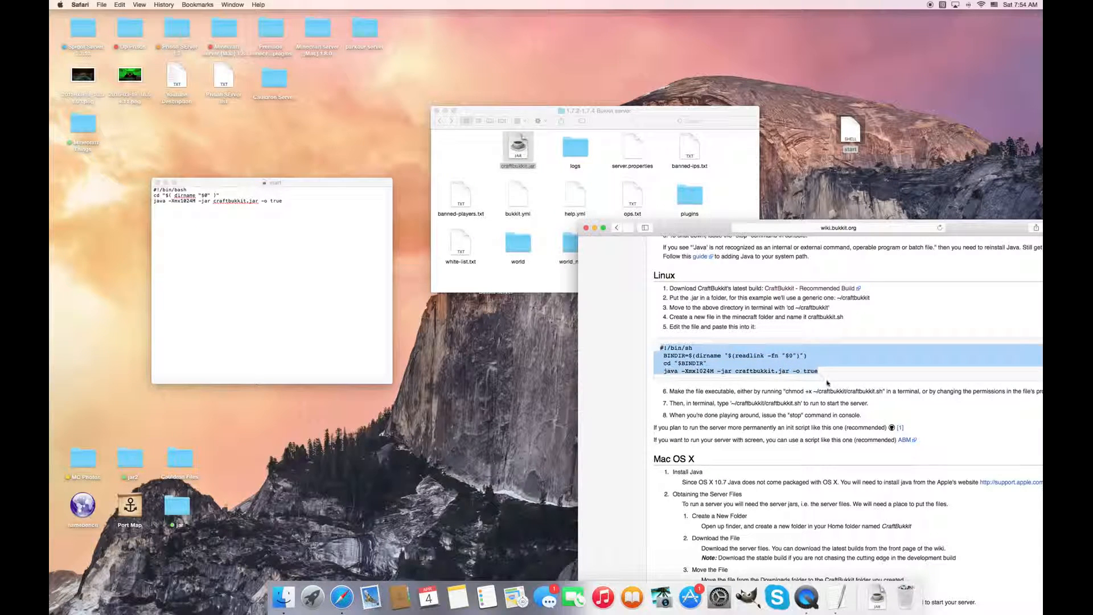
{"action": "mouse_move", "coordinate": [803, 401]}
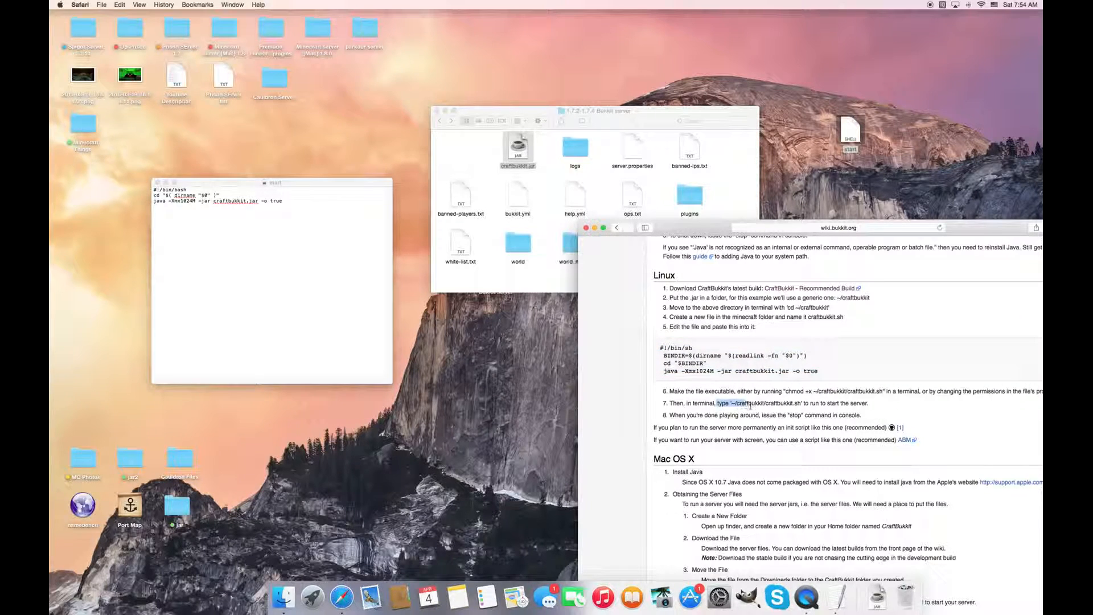
{"action": "left_click_drag", "start_coordinate": [718, 403], "coordinate": [813, 432]}
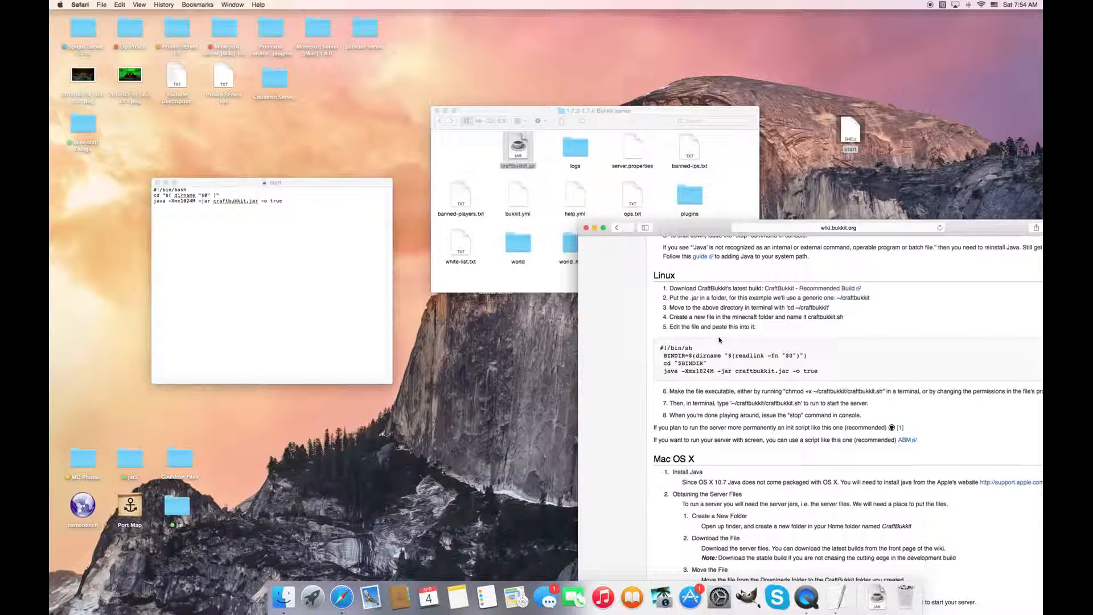
{"action": "mouse_move", "coordinate": [771, 379]}
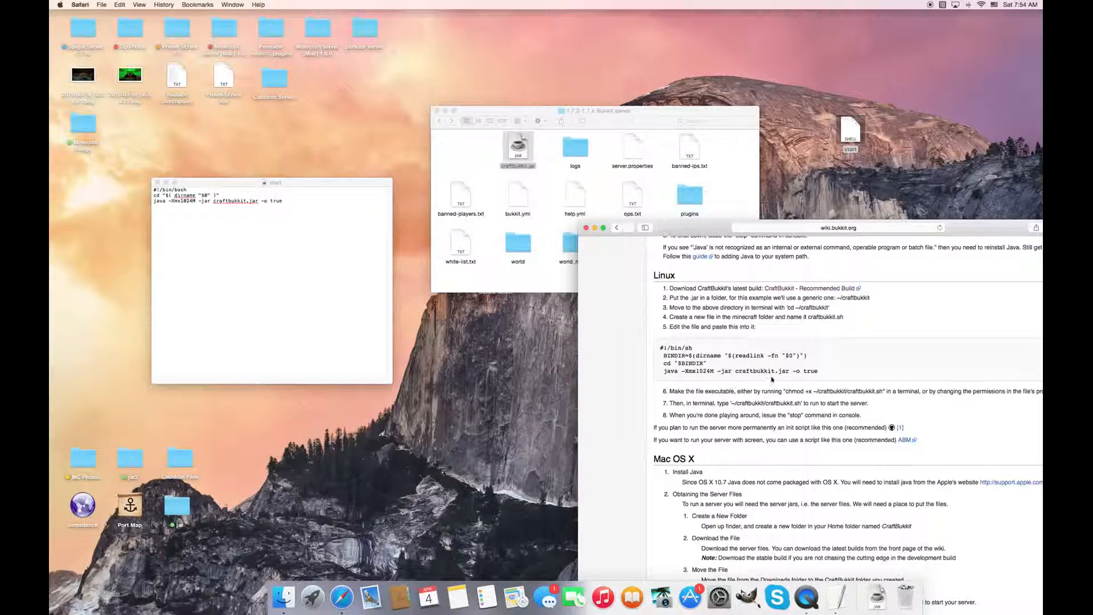
{"action": "mouse_move", "coordinate": [764, 337]}
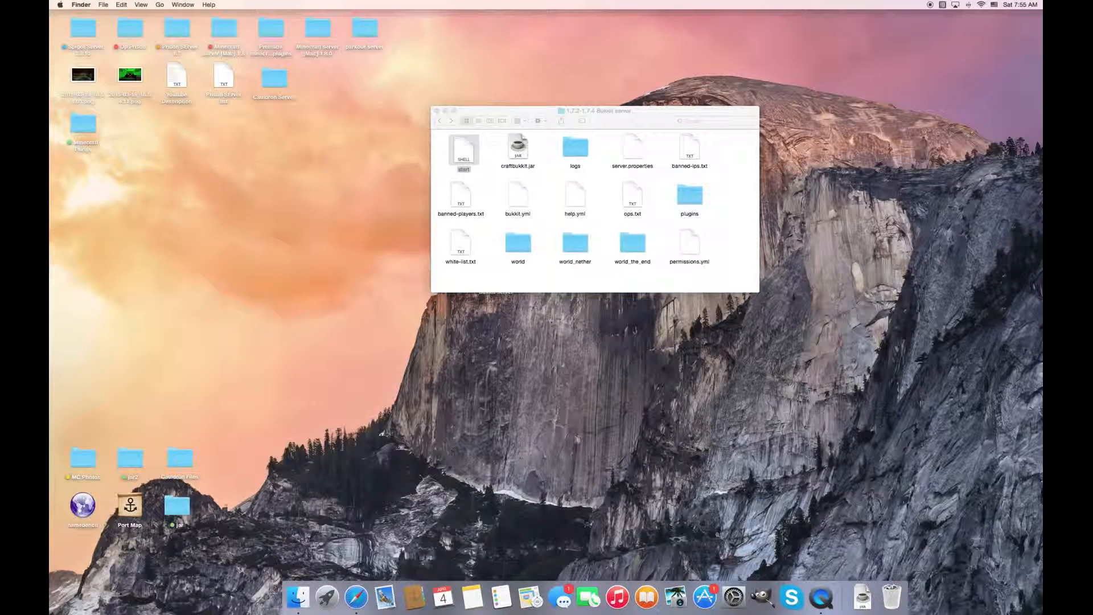
{"action": "key", "text": "cmd+space"}
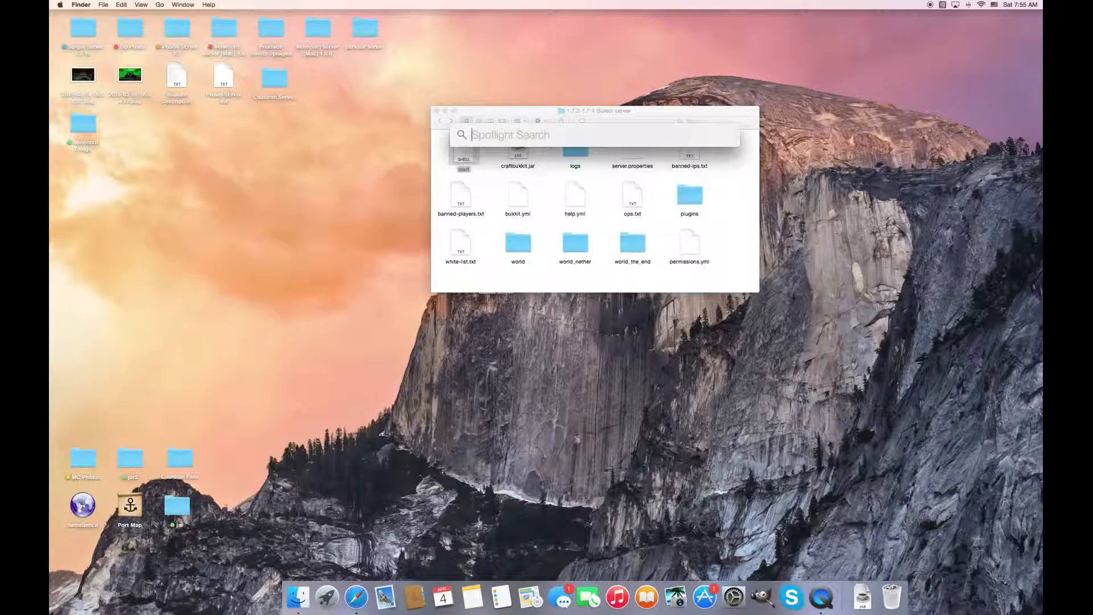
{"action": "type", "text": "textEdit"}
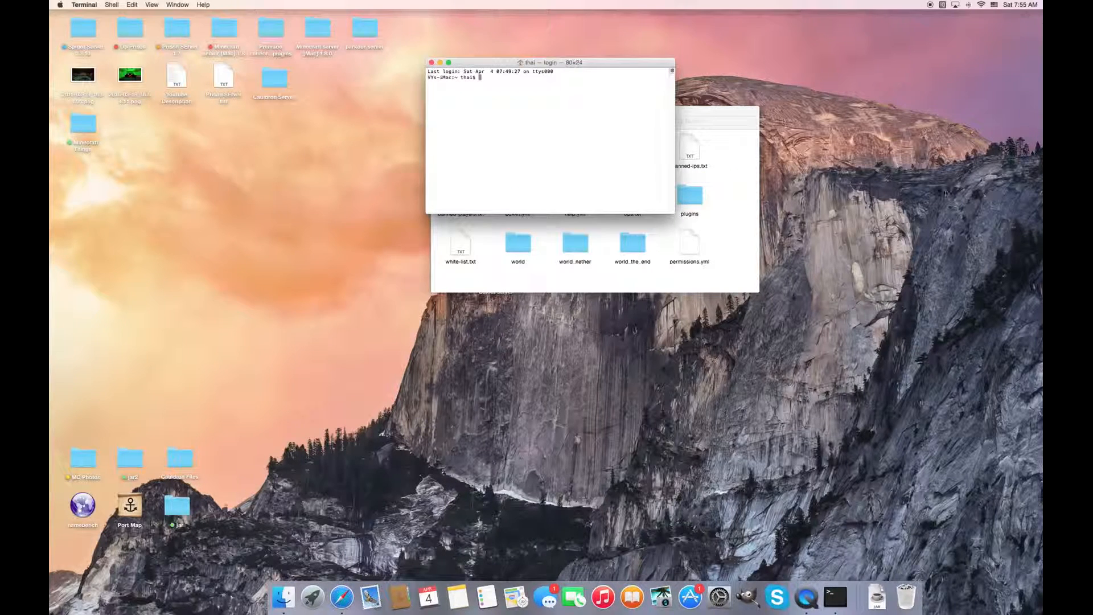
{"action": "mouse_move", "coordinate": [605, 127]}
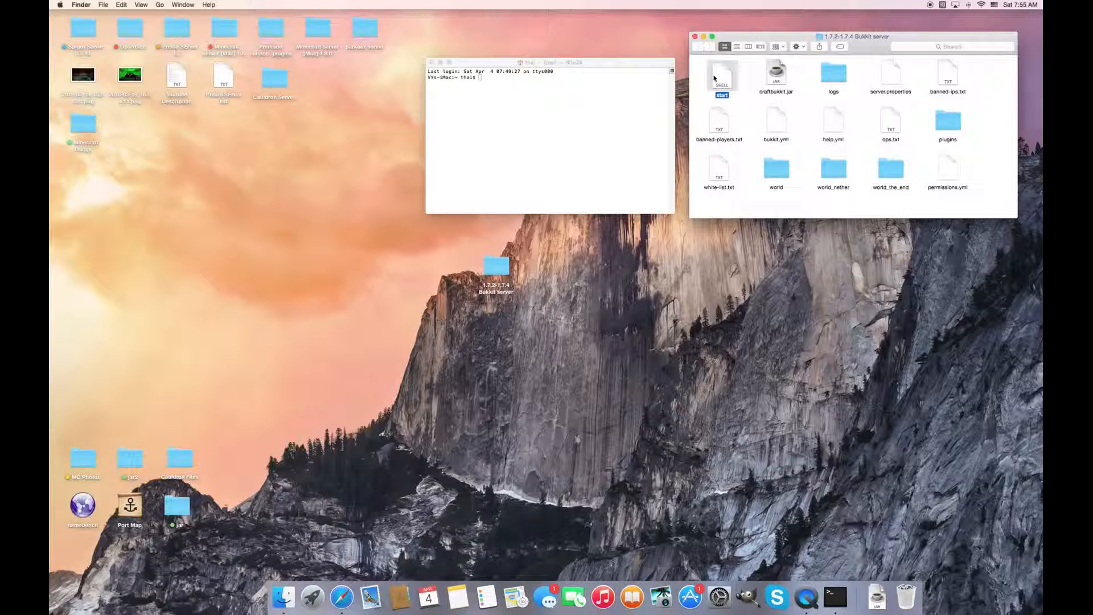
Enter a chmod a+x command on the start script in Terminal
{"action": "left_click", "coordinate": [550, 136]}
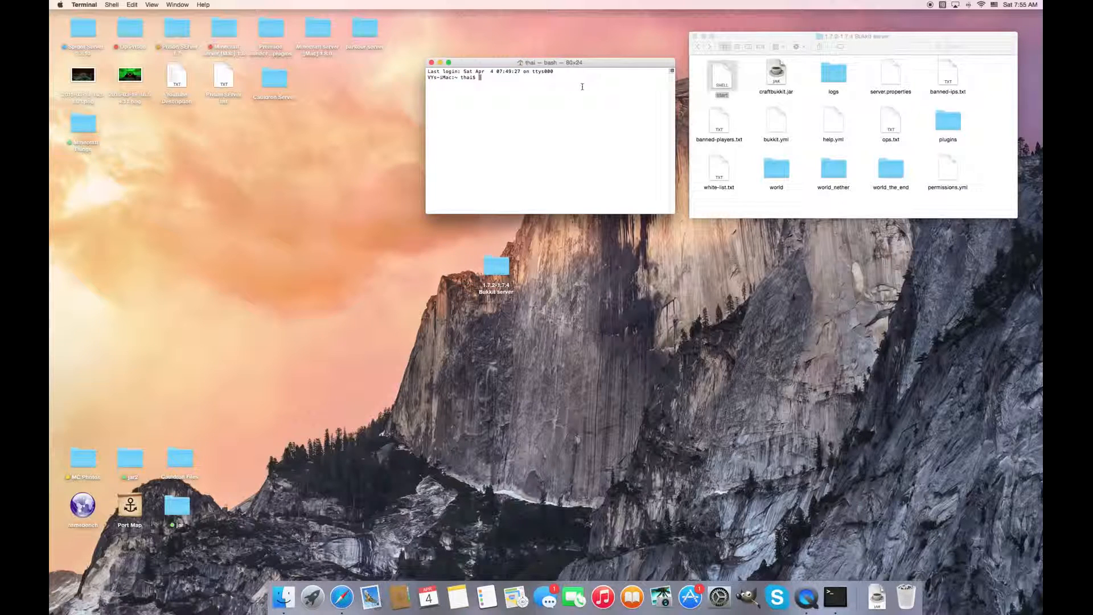
{"action": "type", "text": "chod"}
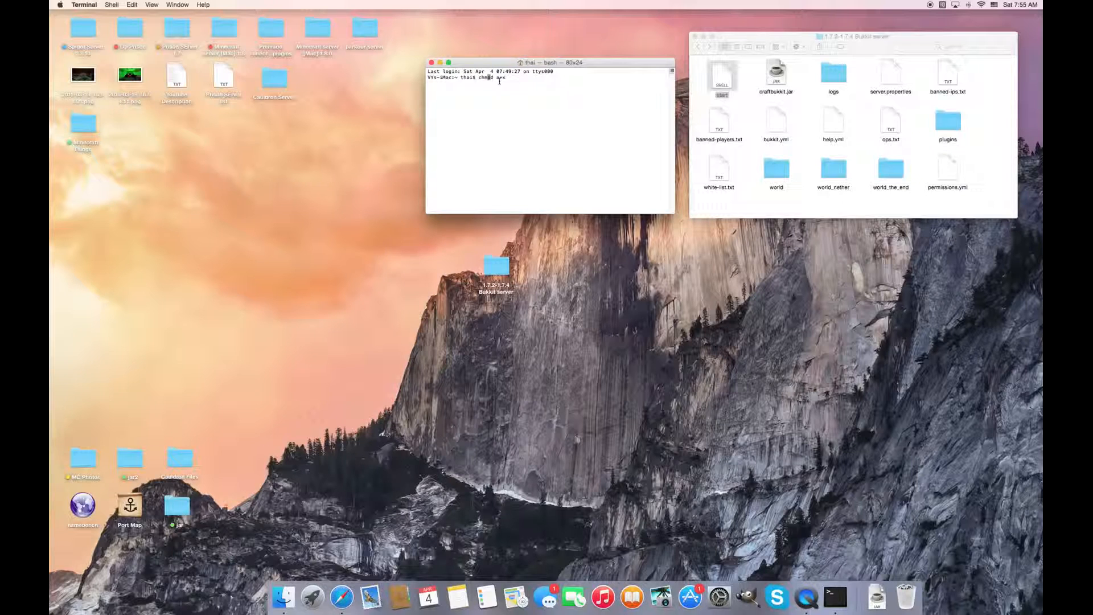
{"action": "type", "text": "+x"}
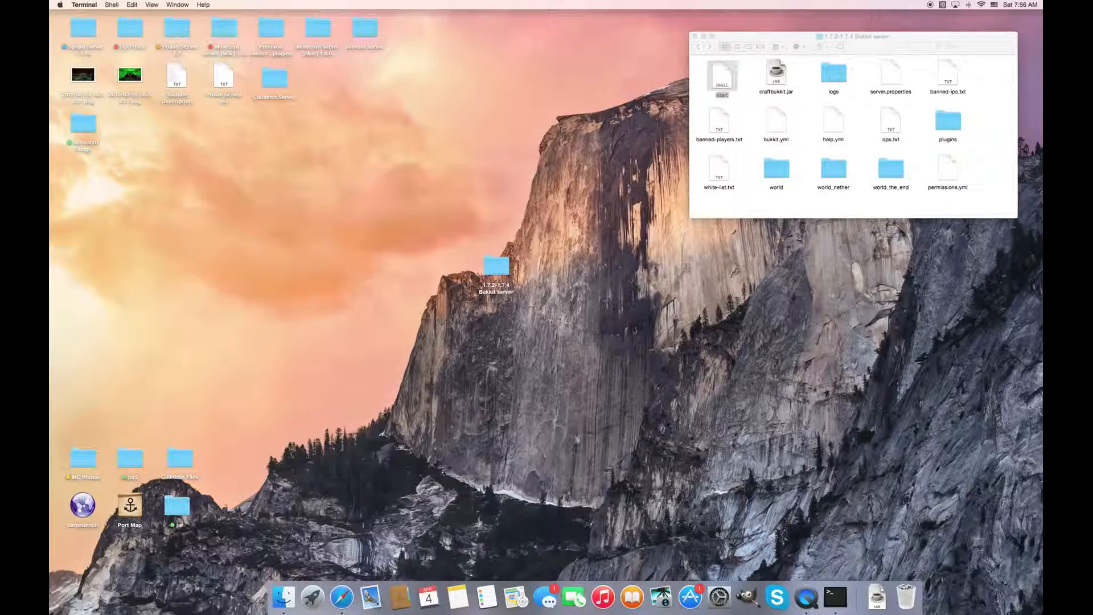
{"action": "right_click", "coordinate": [834, 597]}
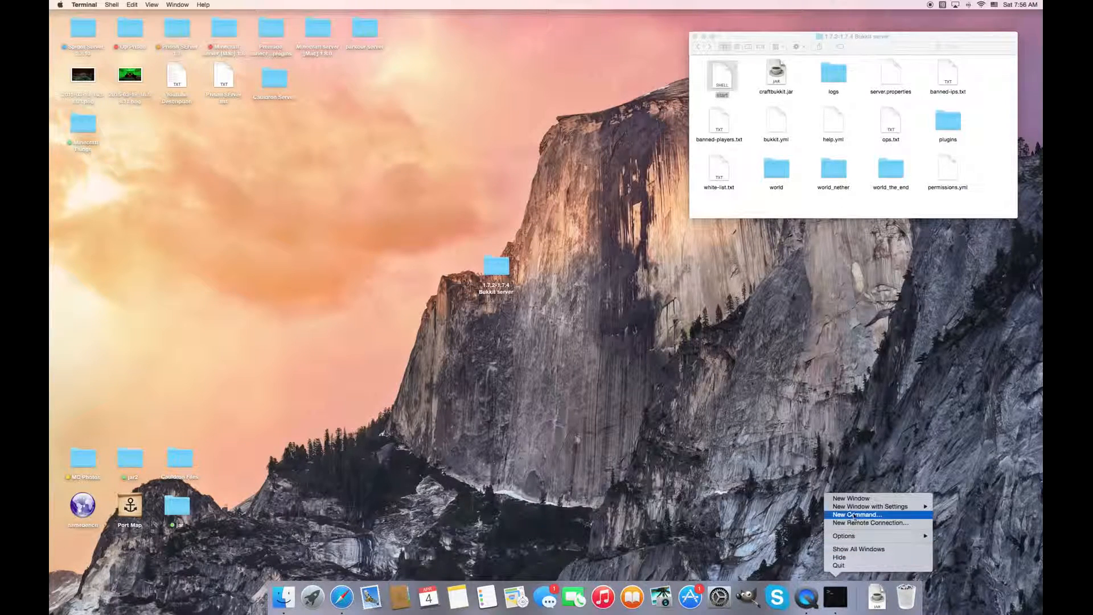
{"action": "left_click", "coordinate": [858, 515]}
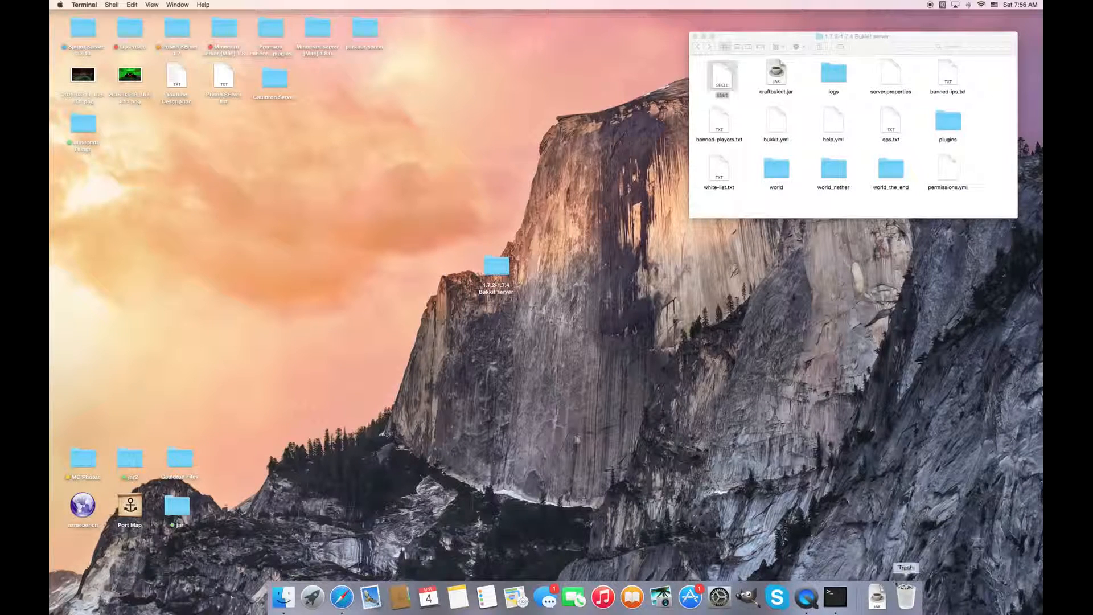
{"action": "right_click", "coordinate": [835, 598]}
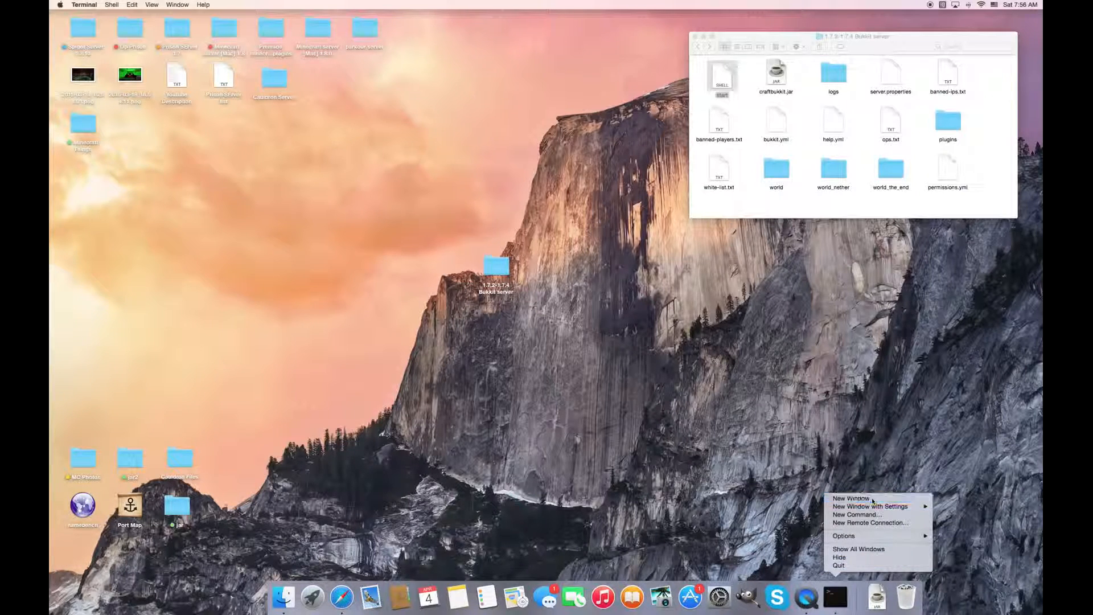
{"action": "left_click", "coordinate": [852, 497]}
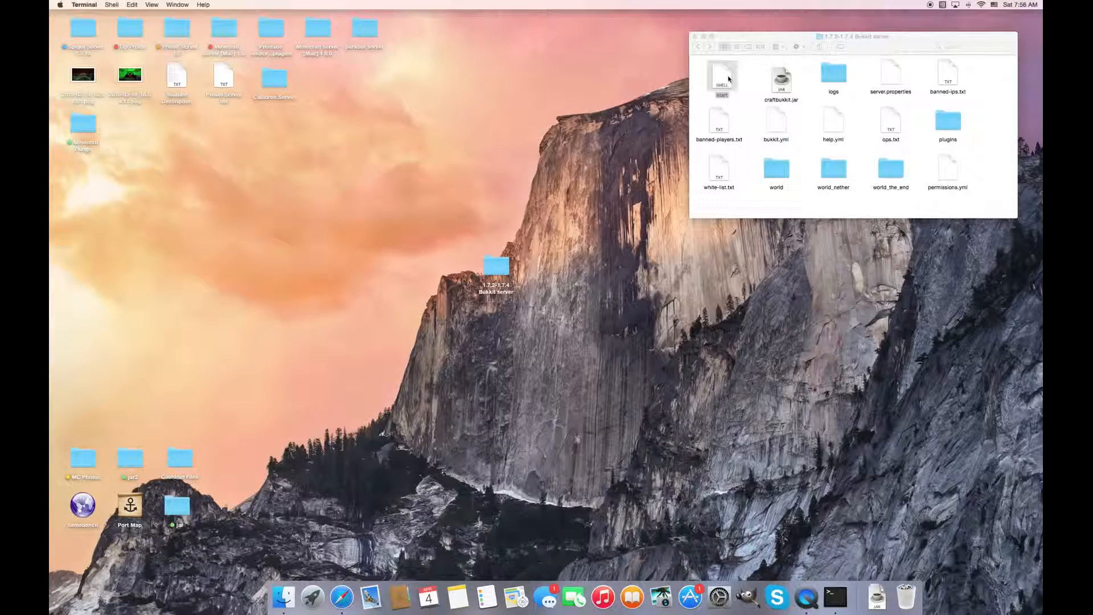
Run the start script so the Bukkit server starts, saves its worlds and stops
{"action": "double_click", "coordinate": [720, 77]}
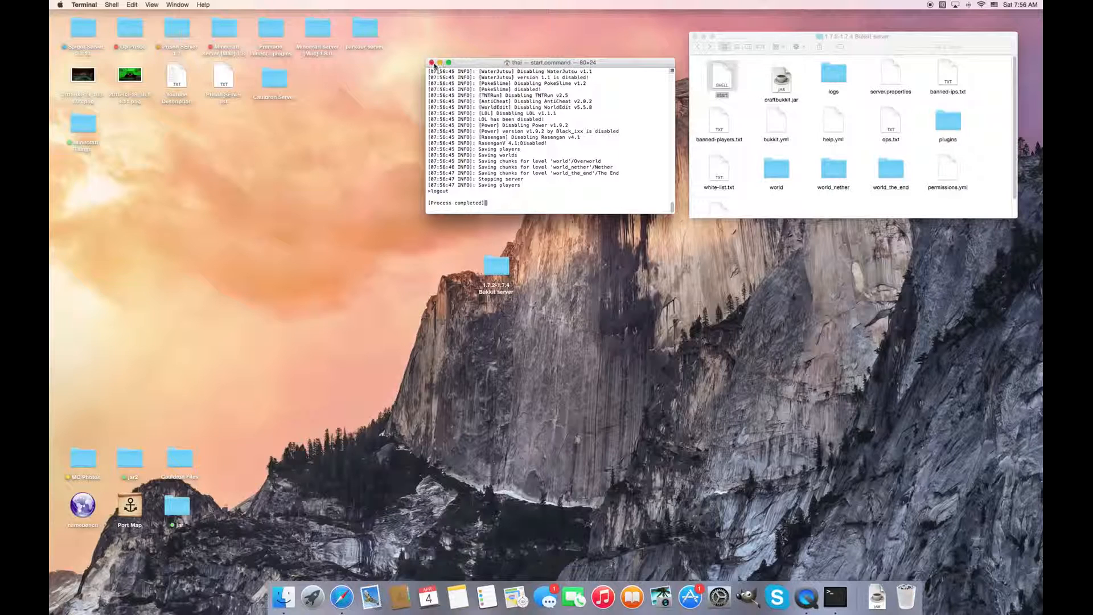
Open start in TextEdit, copy its three lines, close it, and start a blank document
{"action": "right_click", "coordinate": [721, 75]}
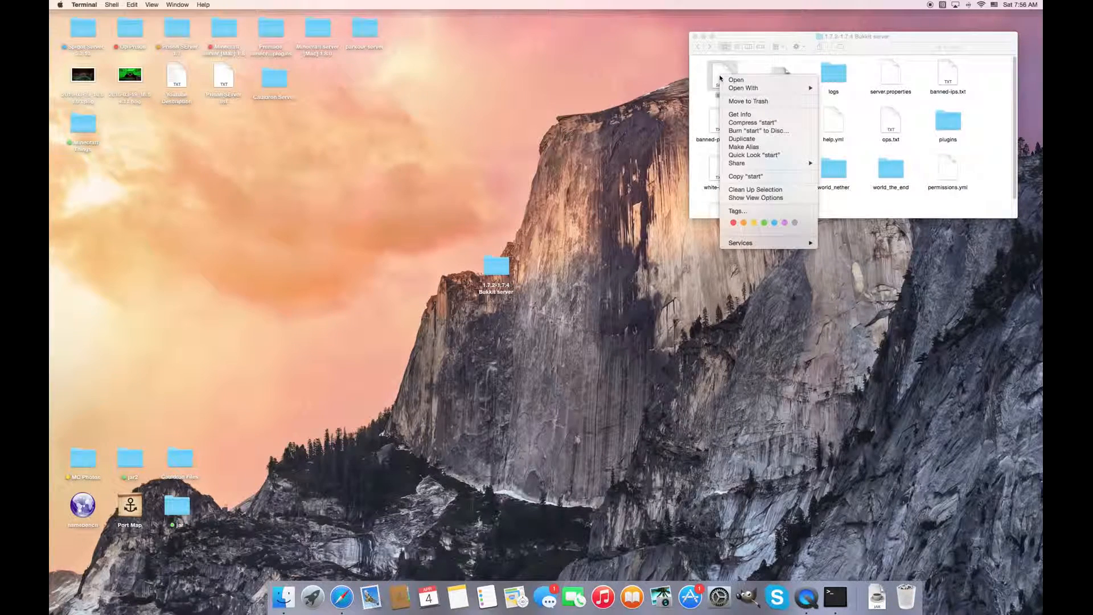
{"action": "left_click", "coordinate": [742, 88]}
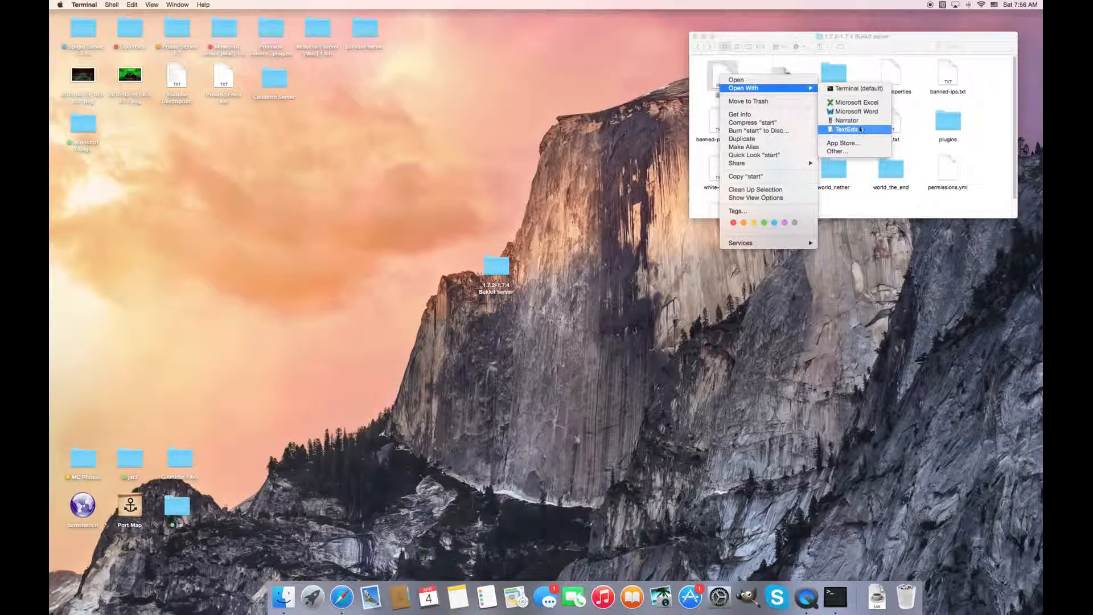
{"action": "left_click", "coordinate": [846, 129]}
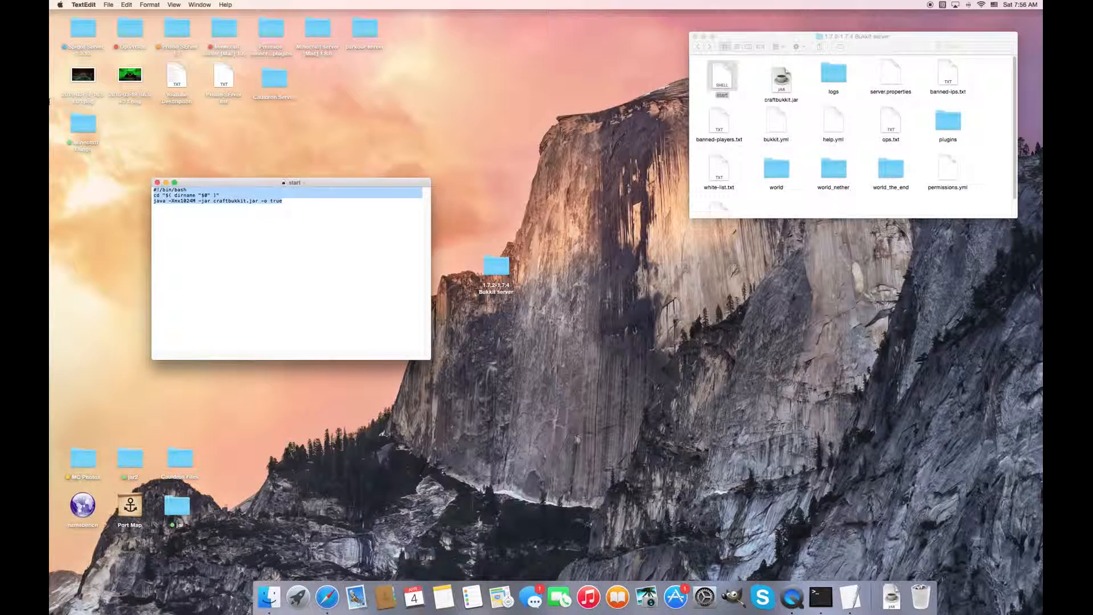
{"action": "type", "text": "c"}
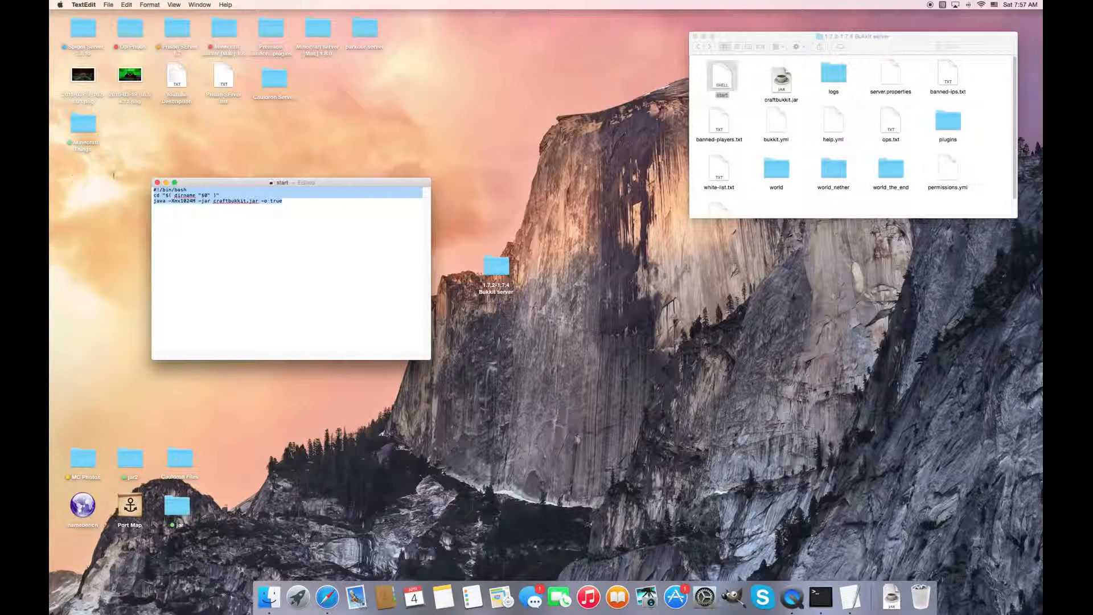
{"action": "left_click", "coordinate": [156, 182]}
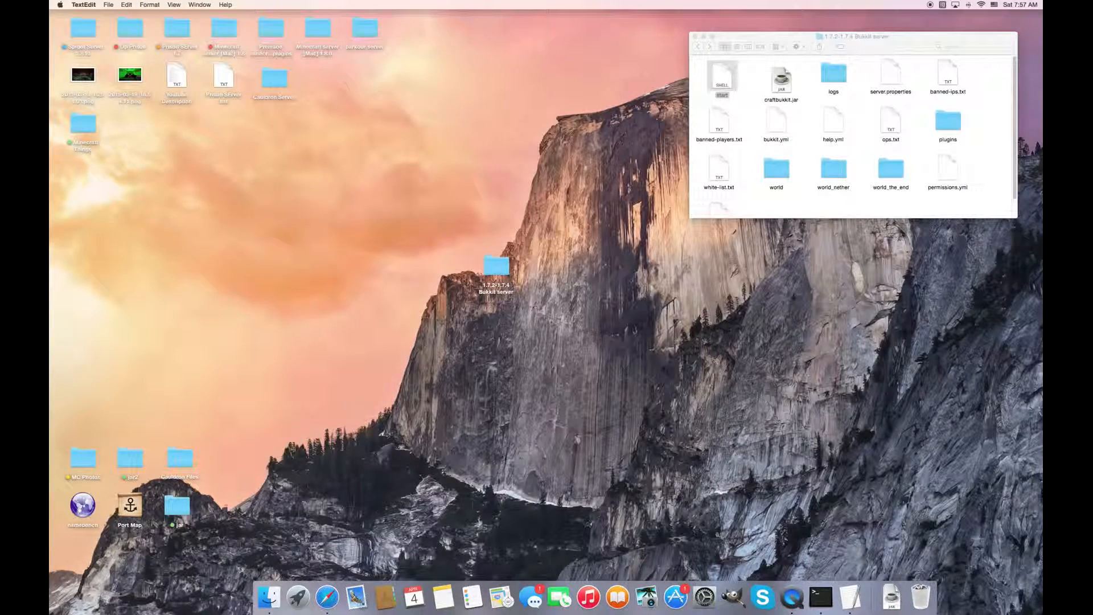
{"action": "type", "text": "textEdit"}
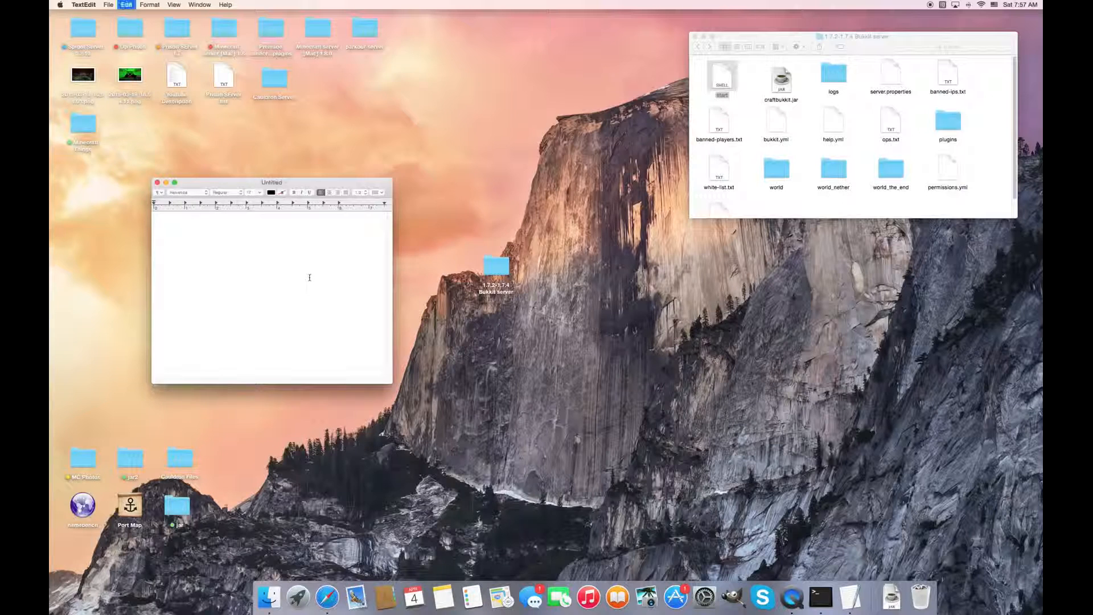
Paste the '#!/bin/bash' startup script, close the Bukkit folder window, and convert the text to plain text
{"action": "type", "text": "#!/bin/bash"}
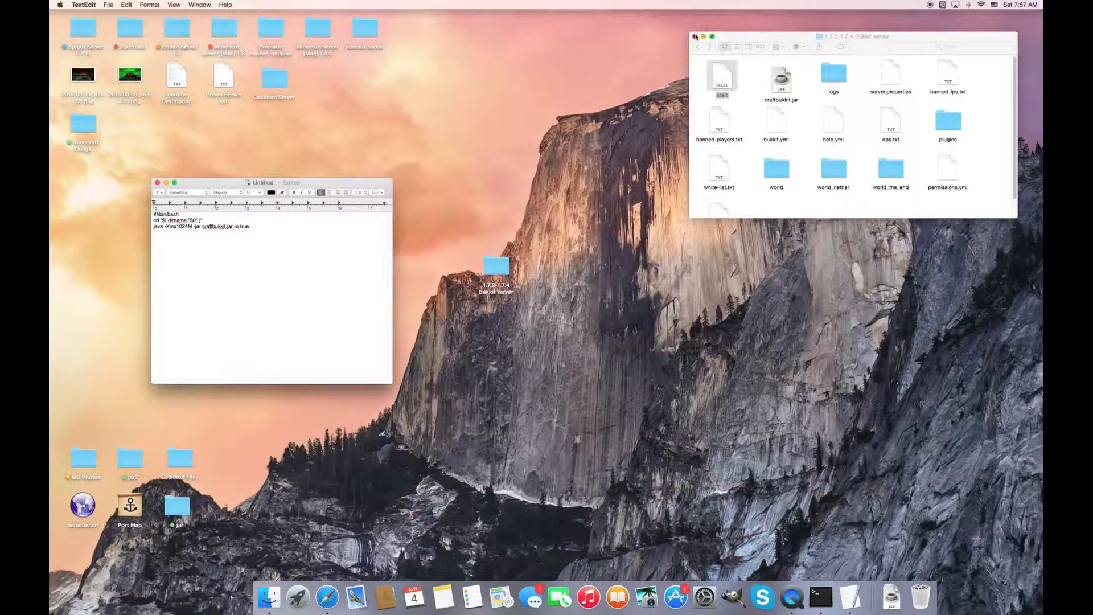
{"action": "left_click", "coordinate": [695, 36]}
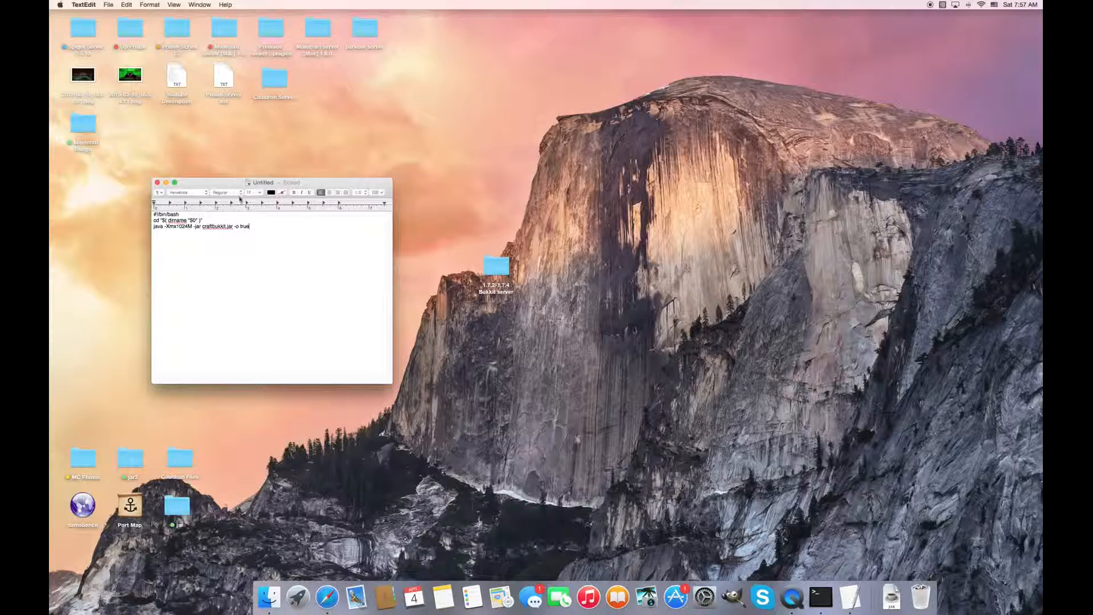
{"action": "left_click", "coordinate": [149, 4]}
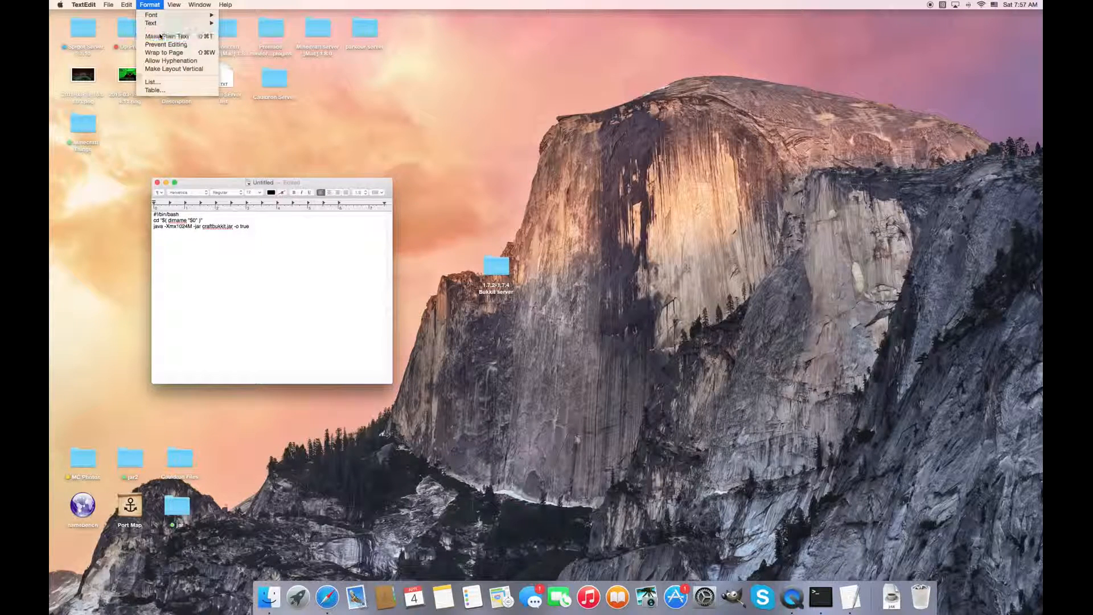
{"action": "left_click", "coordinate": [165, 35]}
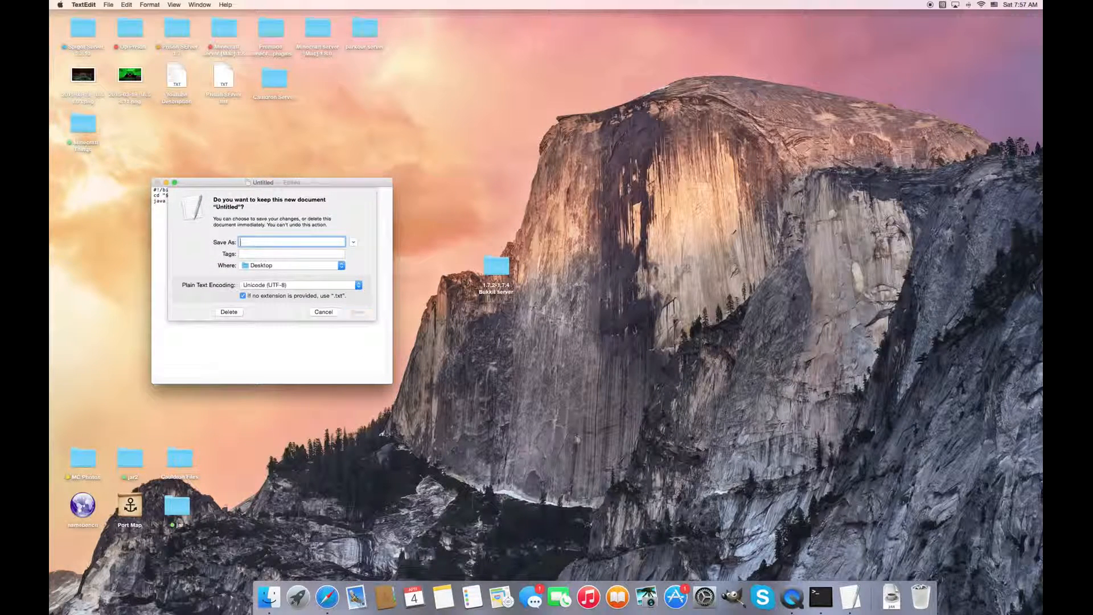
Name the script file Server.command and save it to the Desktop
{"action": "left_click", "coordinate": [292, 241]}
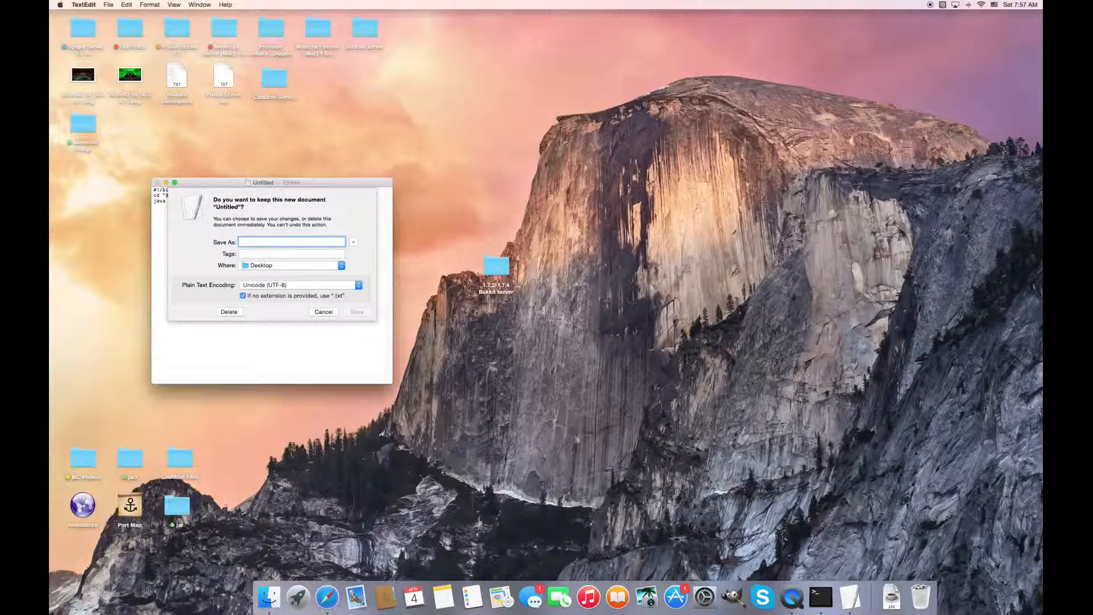
{"action": "type", "text": "Servver"}
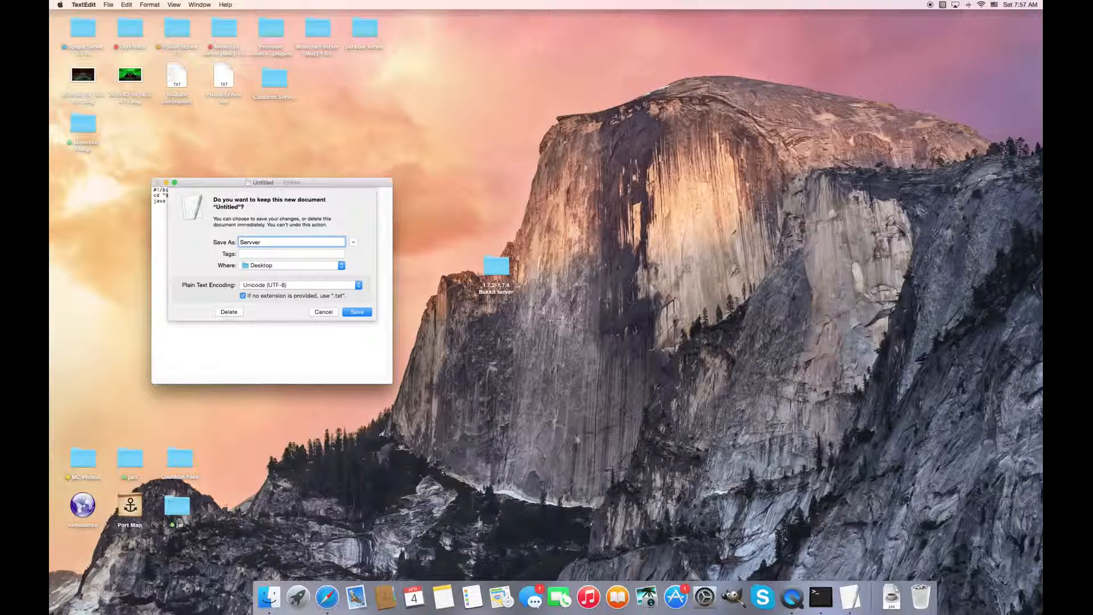
{"action": "type", "text": ".c"}
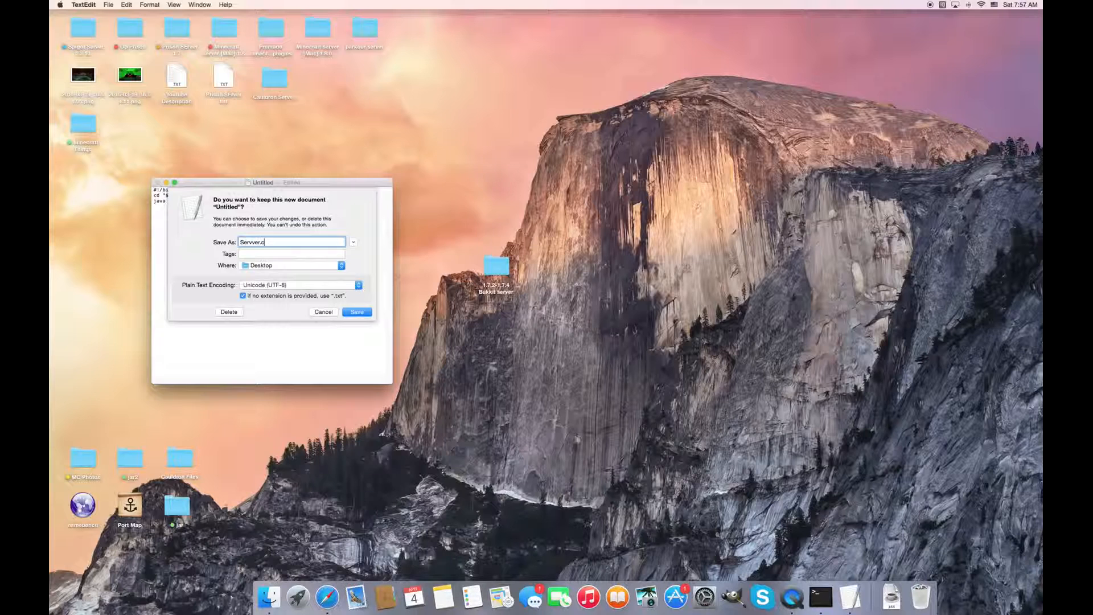
{"action": "type", "text": "ommand"}
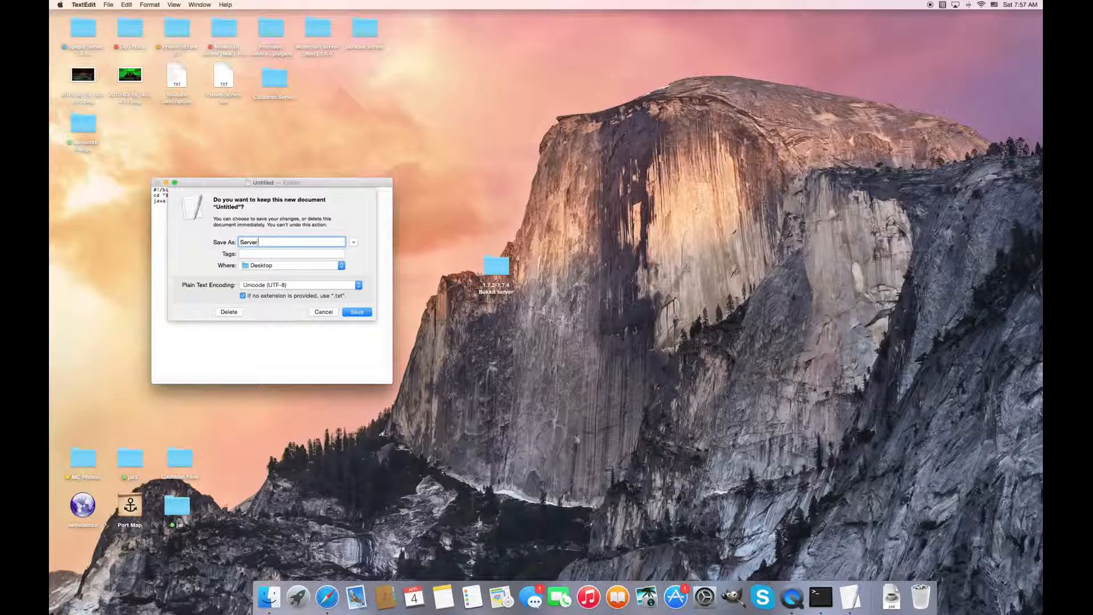
{"action": "type", "text": ".command"}
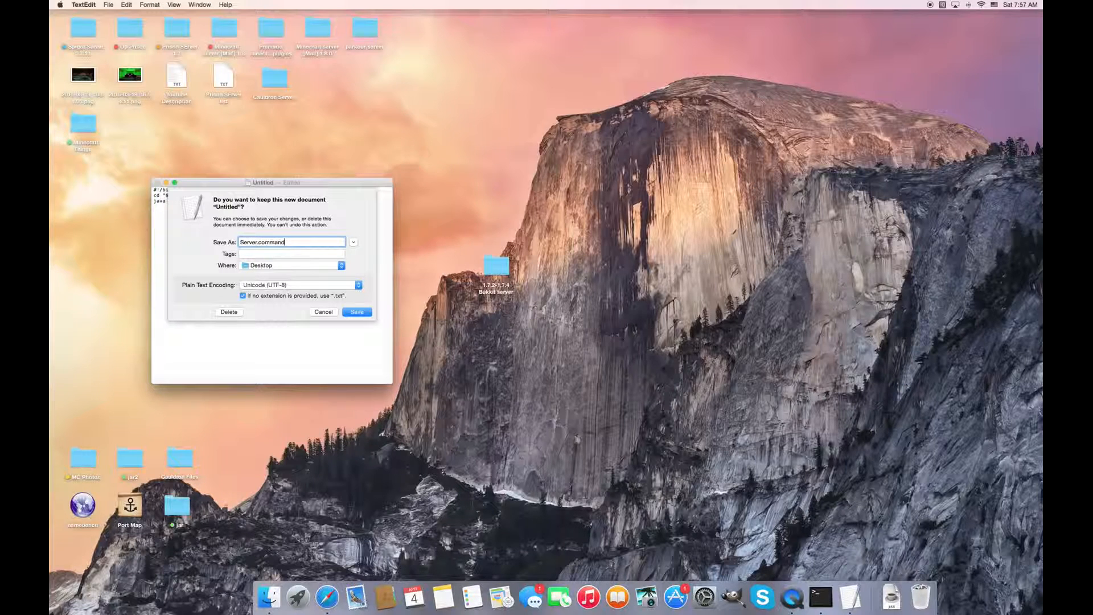
{"action": "left_click", "coordinate": [357, 312]}
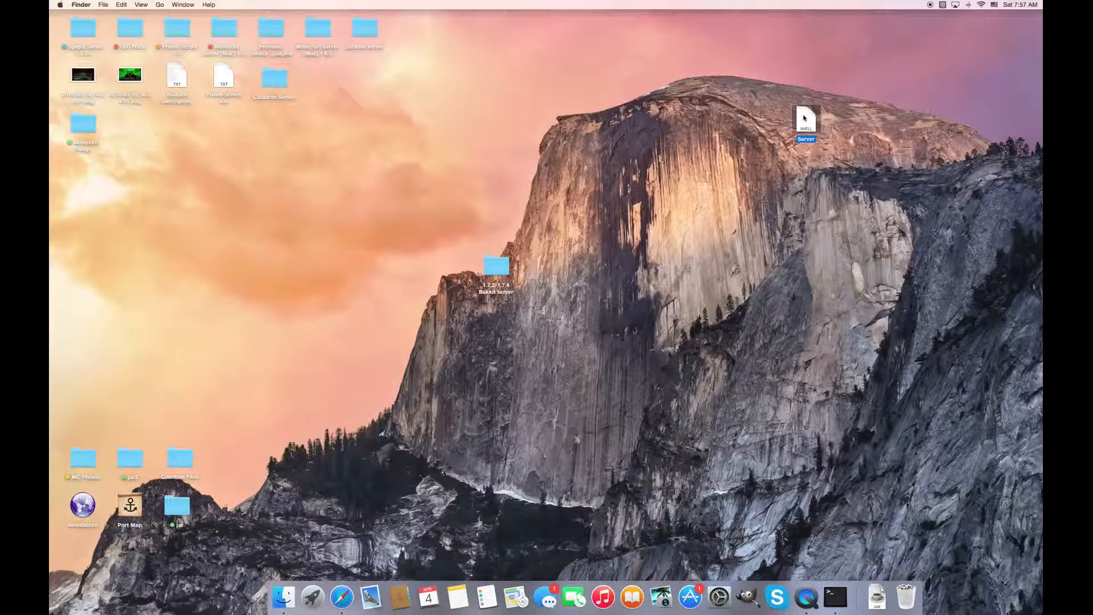
Drag the 1.7.2-1.7.4 Bukkit server folder higher on the desktop and open it
{"action": "double_click", "coordinate": [806, 119]}
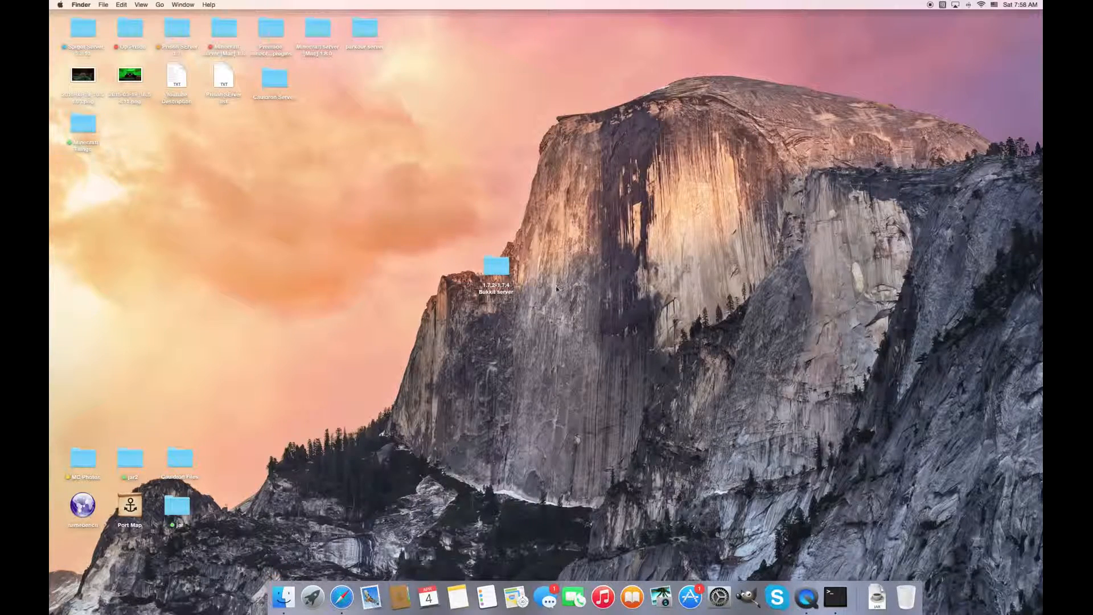
{"action": "left_click", "coordinate": [496, 267]}
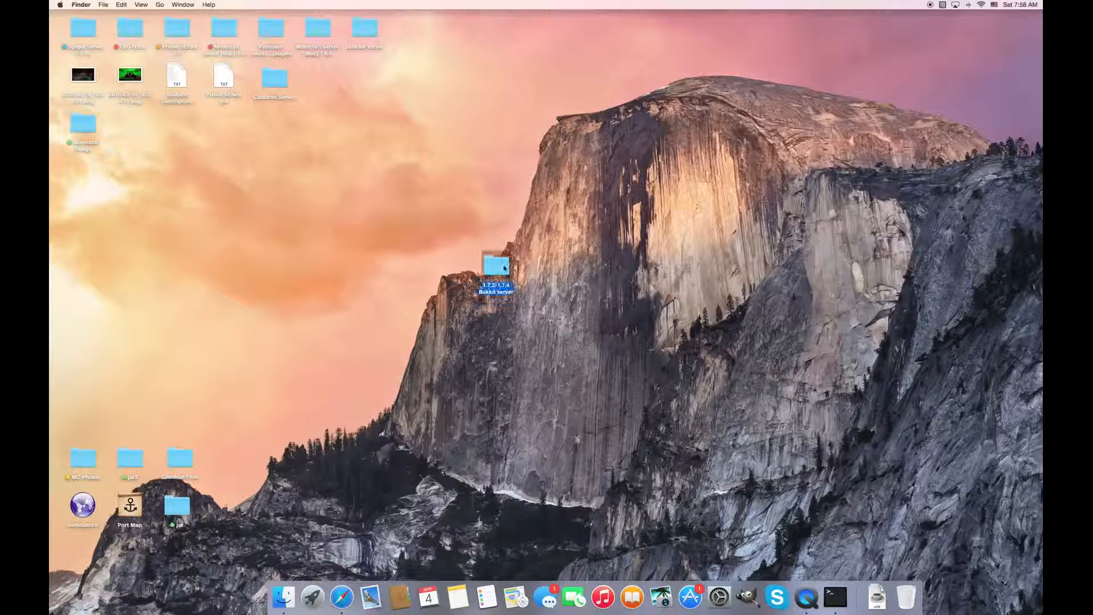
{"action": "left_click_drag", "start_coordinate": [496, 268], "coordinate": [500, 177]}
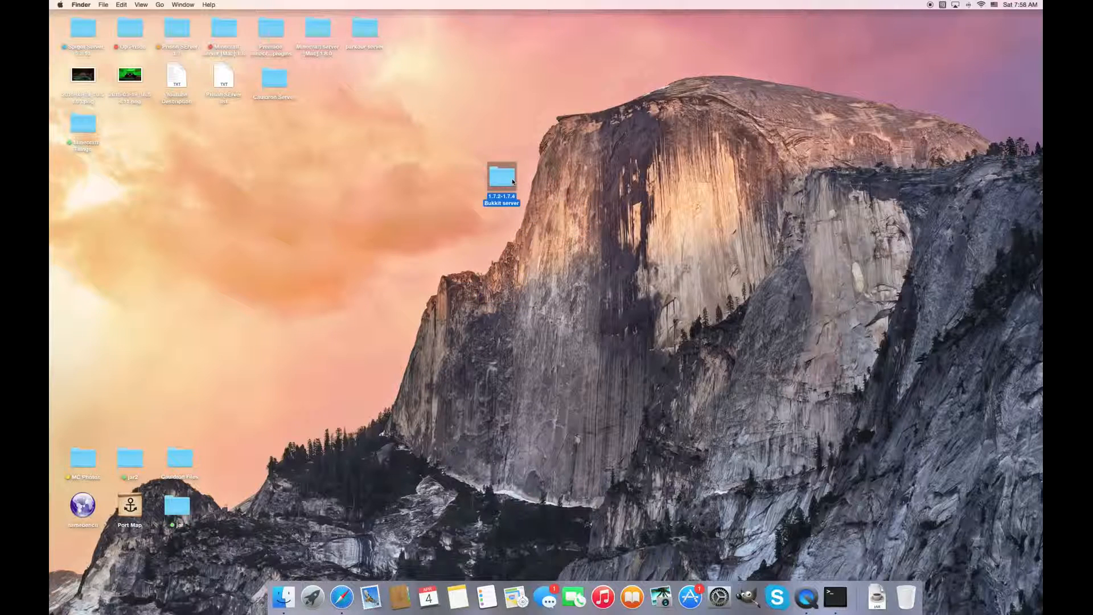
{"action": "double_click", "coordinate": [501, 177]}
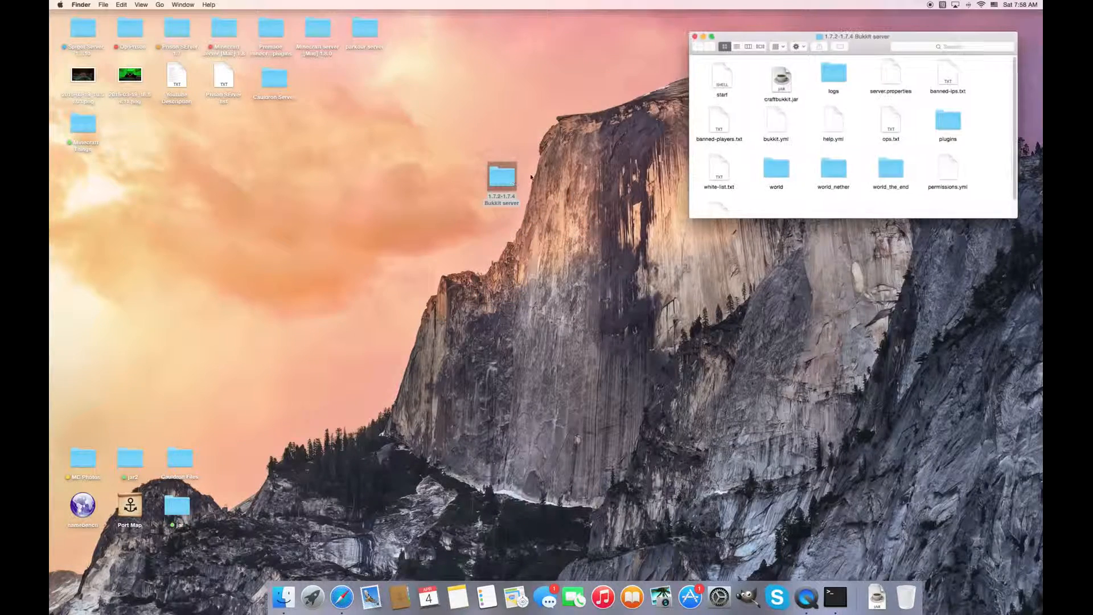
Scroll down in the Bukkit server folder window
{"action": "scroll", "scroll_direction": "down", "scroll_amount": 3}
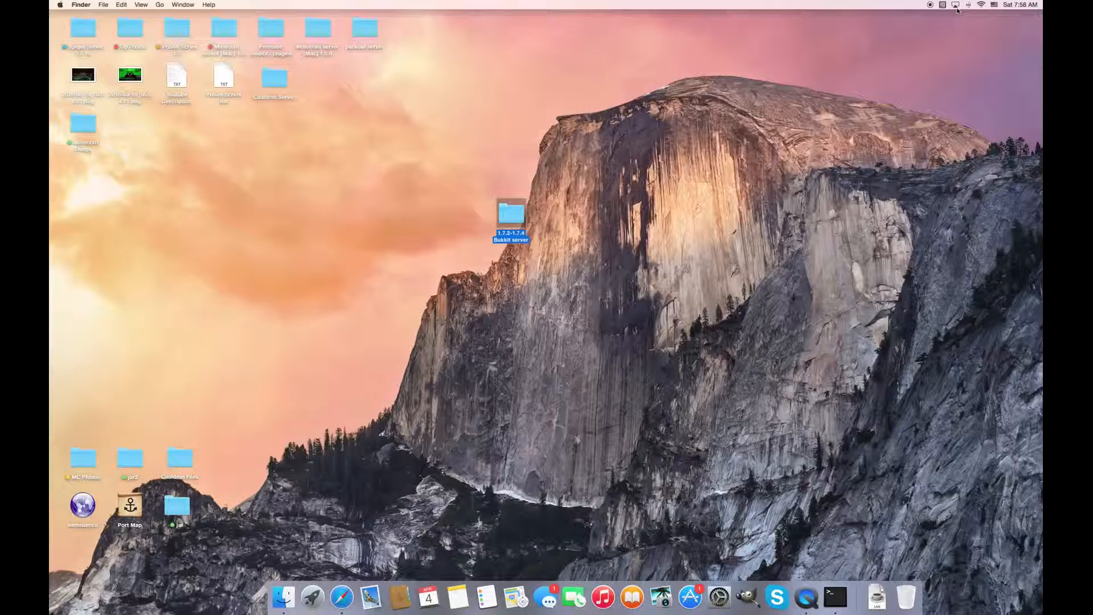
{"action": "mouse_move", "coordinate": [903, 21]}
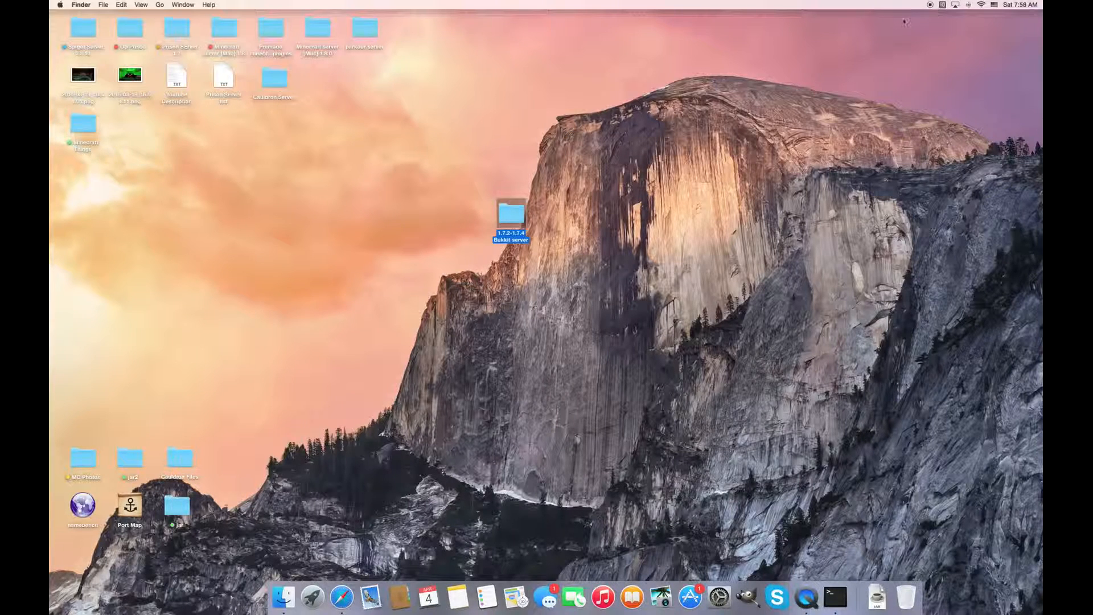